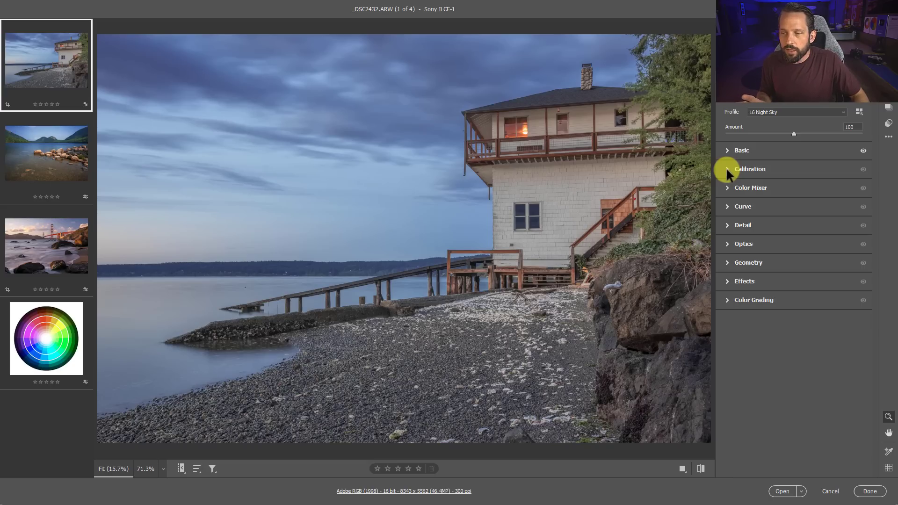
Expand the Calibration panel, then load the chroma wheel test image from the filmstrip.
{"action": "left_click", "coordinate": [750, 169]}
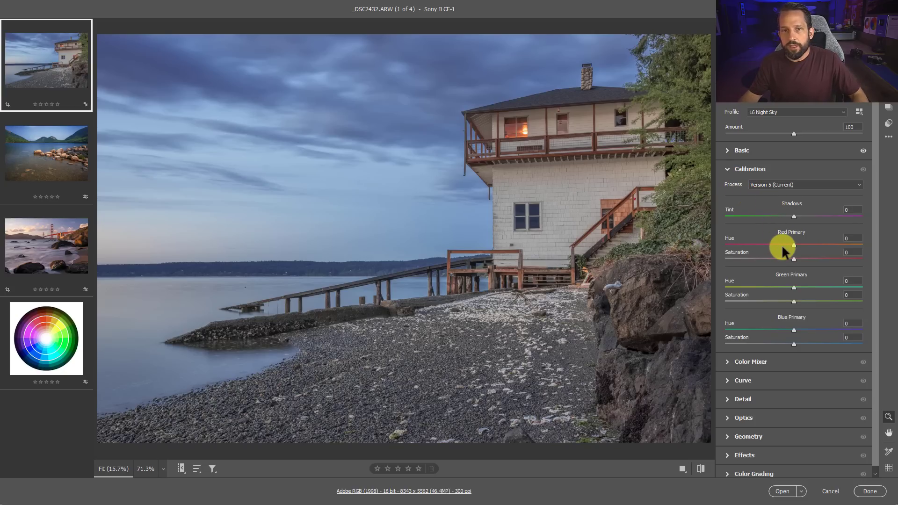
{"action": "mouse_move", "coordinate": [771, 256]}
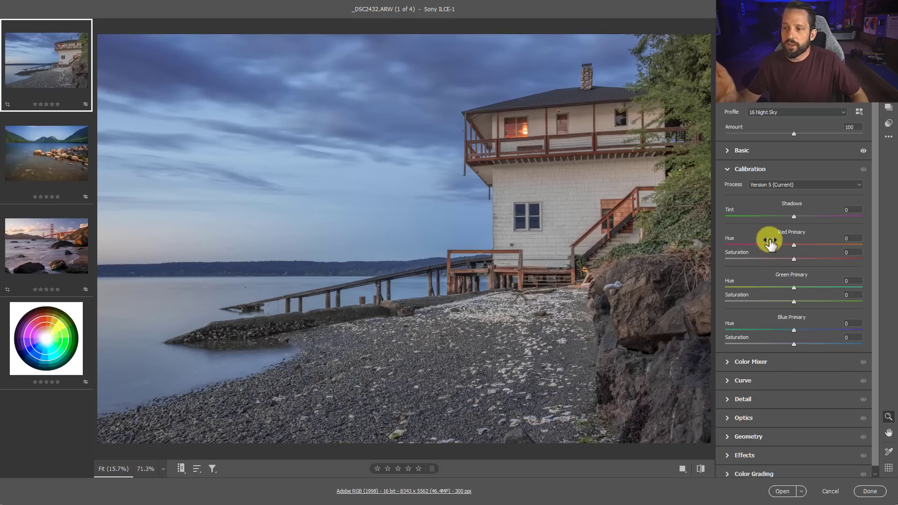
{"action": "mouse_move", "coordinate": [781, 322]}
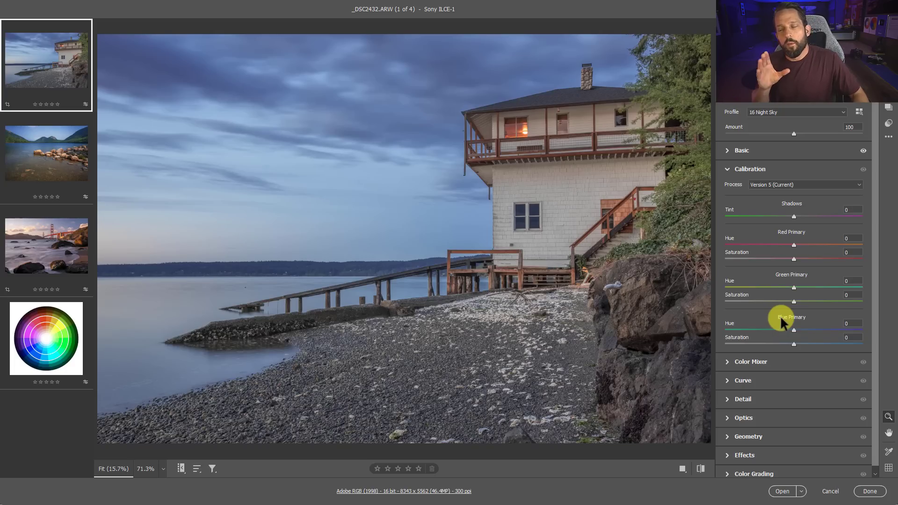
{"action": "left_click", "coordinate": [46, 340]}
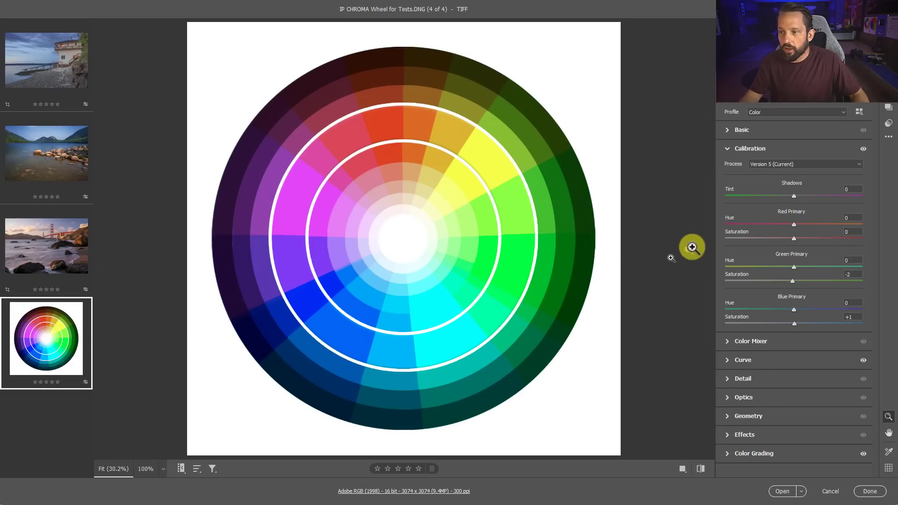
Max red and green primary saturation at +100 then reset, and push blue primary saturation to +100.
{"action": "left_click_drag", "start_coordinate": [794, 238], "coordinate": [836, 239]}
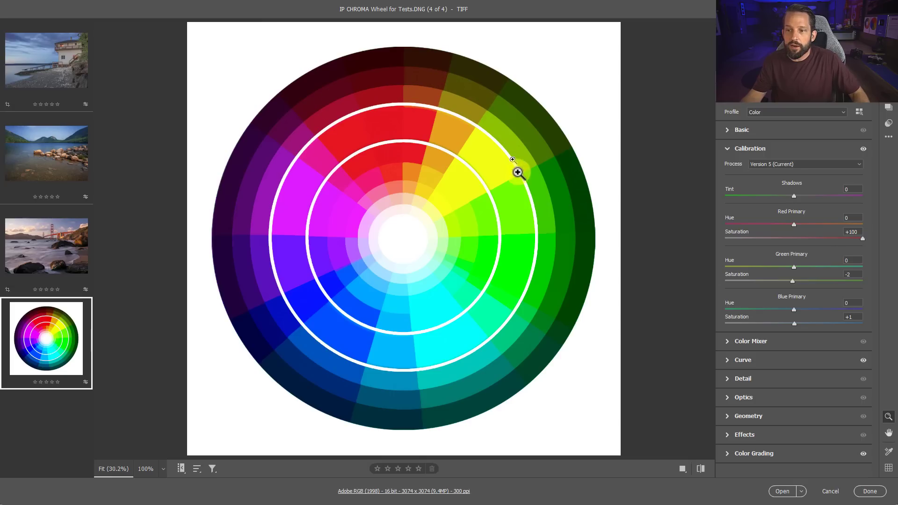
{"action": "mouse_move", "coordinate": [510, 259]}
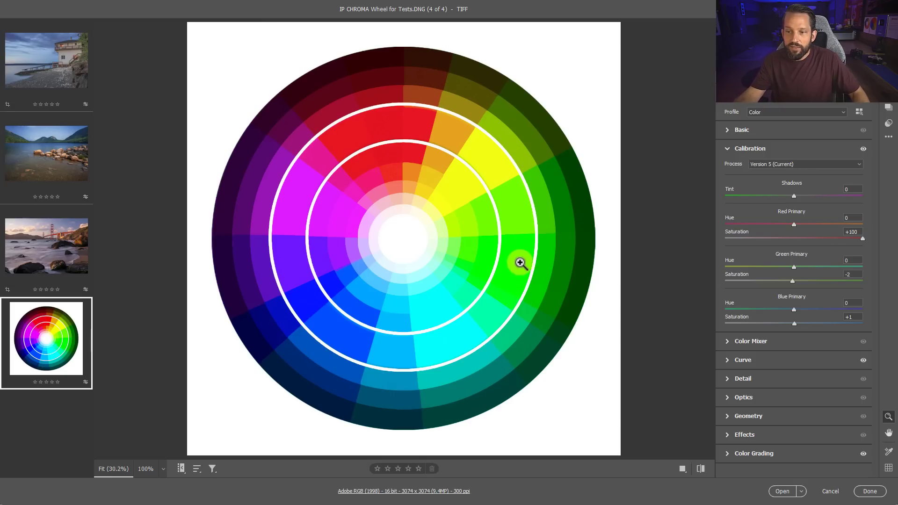
{"action": "left_click_drag", "start_coordinate": [862, 238], "coordinate": [793, 239]}
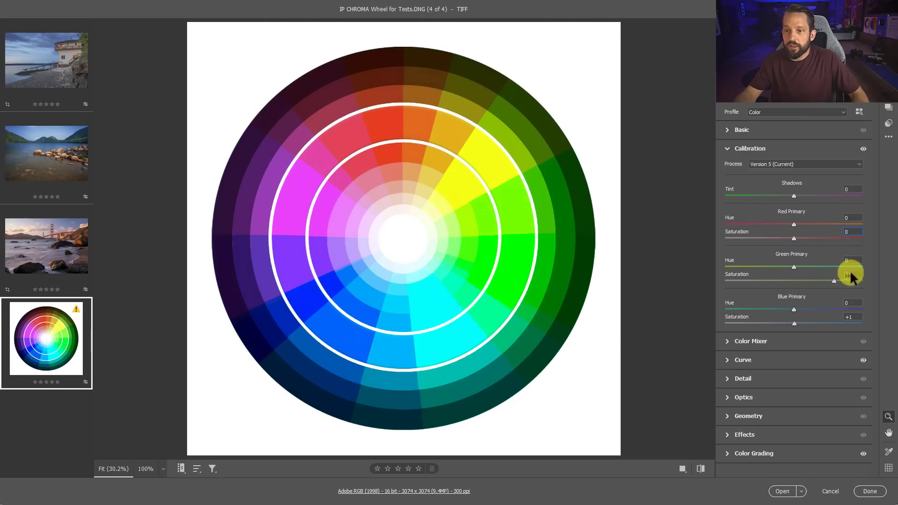
{"action": "left_click_drag", "start_coordinate": [809, 281], "coordinate": [861, 282]}
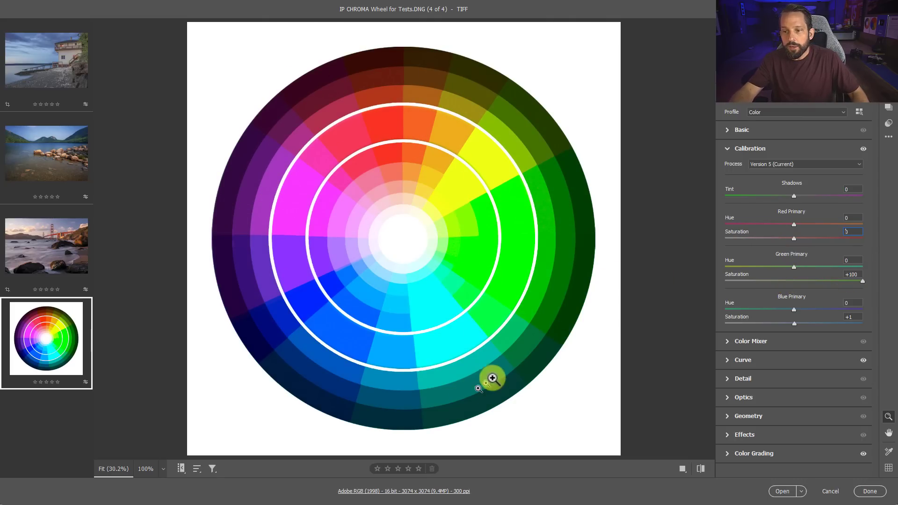
{"action": "mouse_move", "coordinate": [524, 277]}
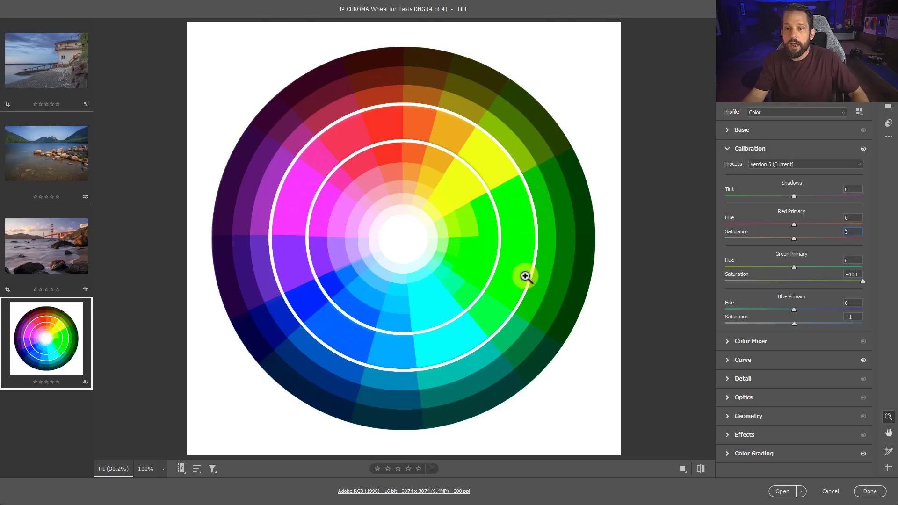
{"action": "mouse_move", "coordinate": [288, 203]}
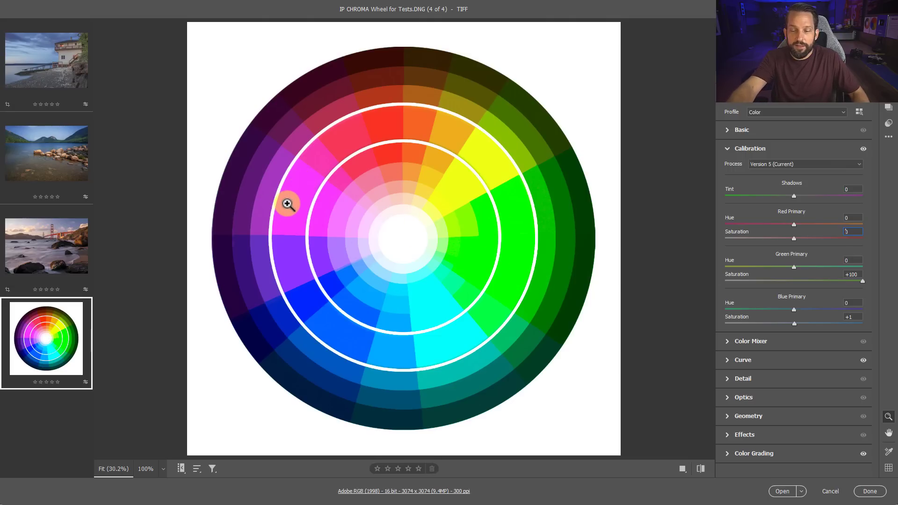
{"action": "mouse_move", "coordinate": [858, 274]}
{"action": "type", "text": "0"}
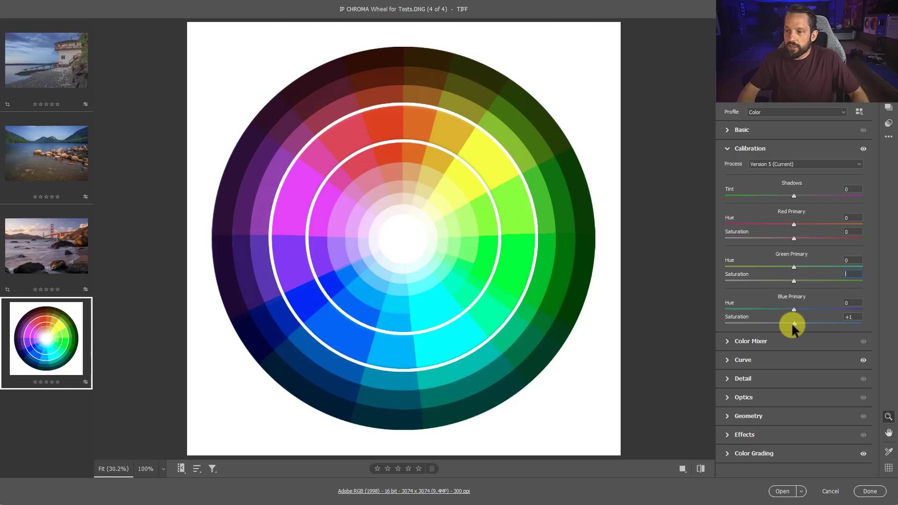
{"action": "left_click_drag", "start_coordinate": [794, 324], "coordinate": [859, 325]}
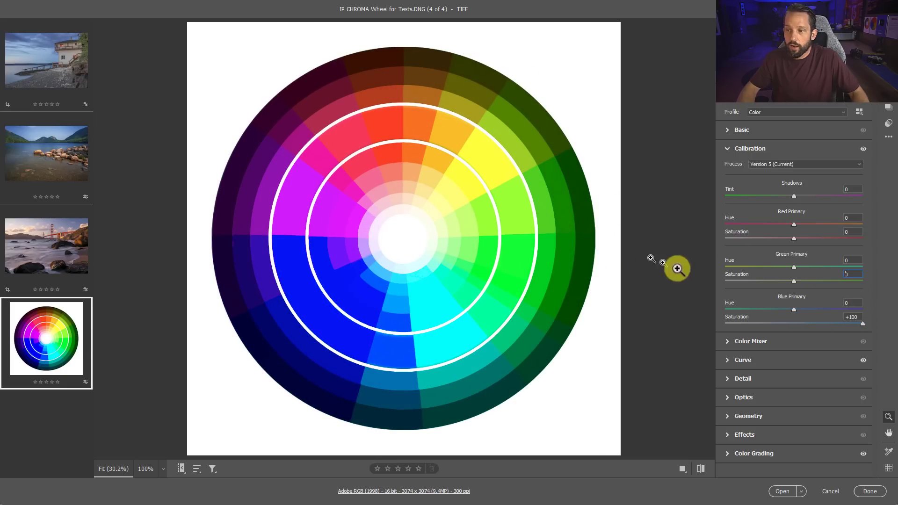
{"action": "mouse_move", "coordinate": [489, 166]}
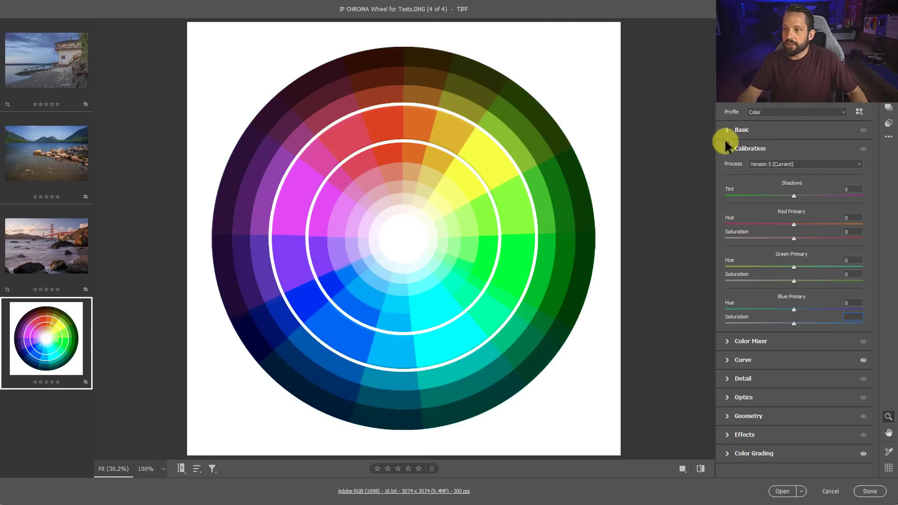
Collapse Calibration and reset the Color Mixer Blues saturation back to 0.
{"action": "left_click", "coordinate": [751, 168]}
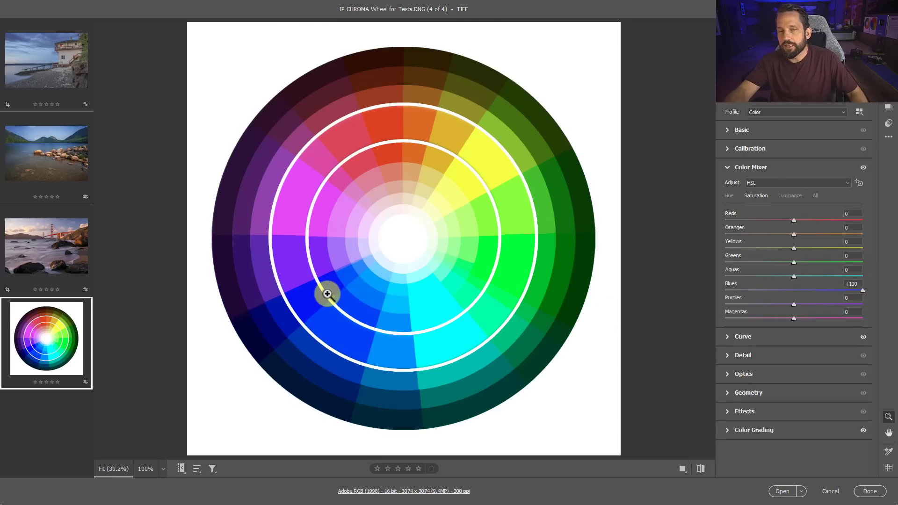
{"action": "mouse_move", "coordinate": [575, 318]}
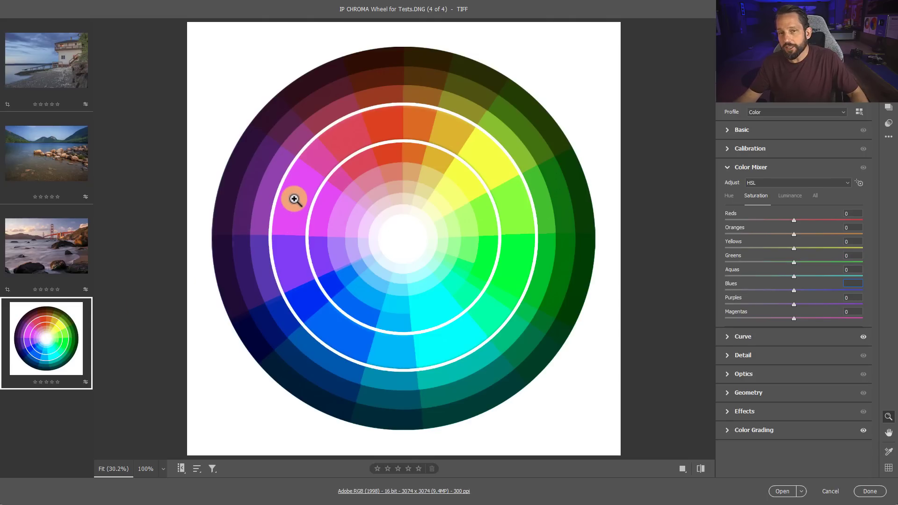
{"action": "left_click", "coordinate": [852, 282]}
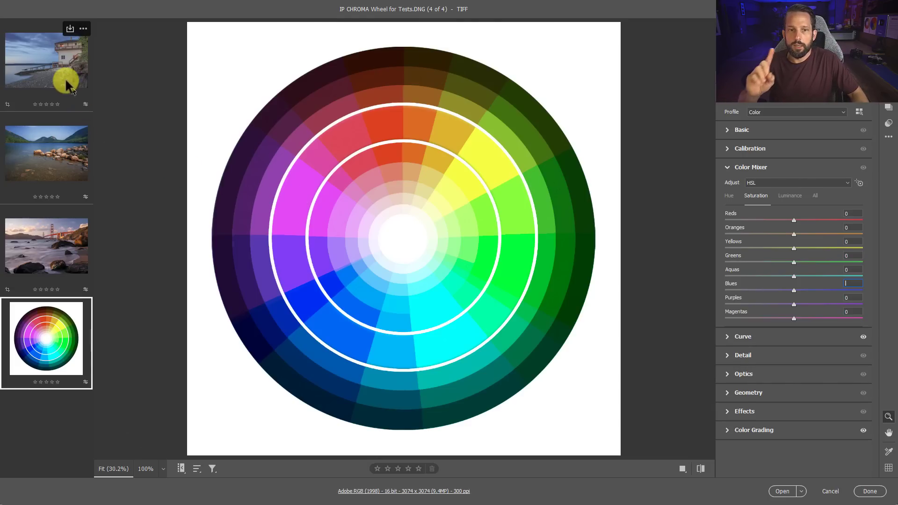
Switch to the lake house photo and push its Blue Primary Saturation to +100, deepening the sky.
{"action": "left_click", "coordinate": [46, 62]}
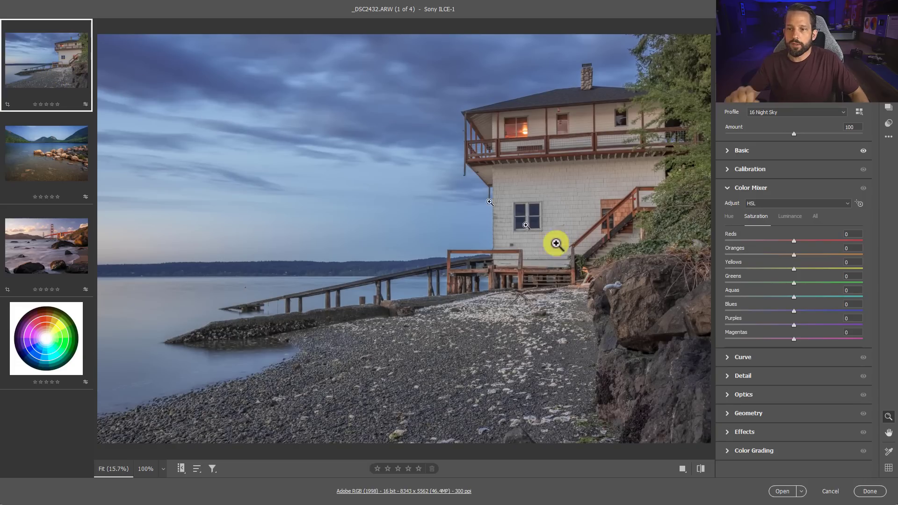
{"action": "mouse_move", "coordinate": [761, 233]}
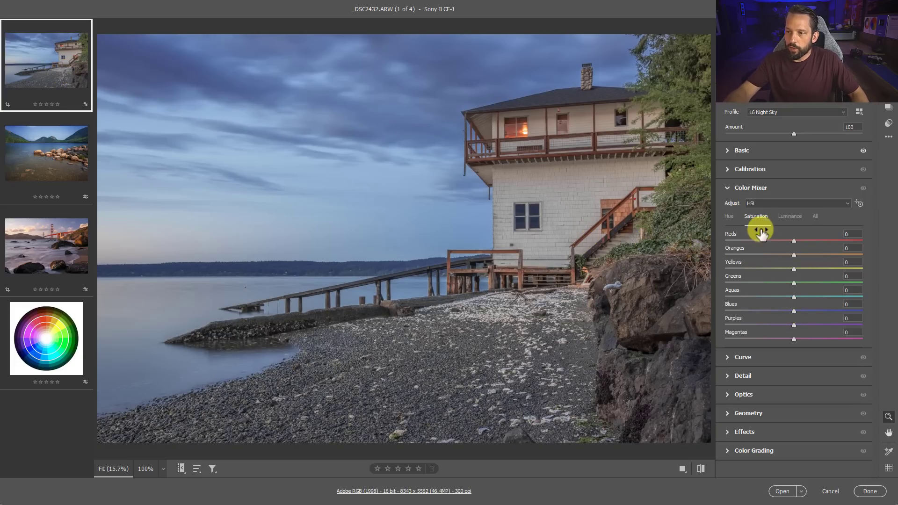
{"action": "left_click_drag", "start_coordinate": [795, 310], "coordinate": [862, 310]}
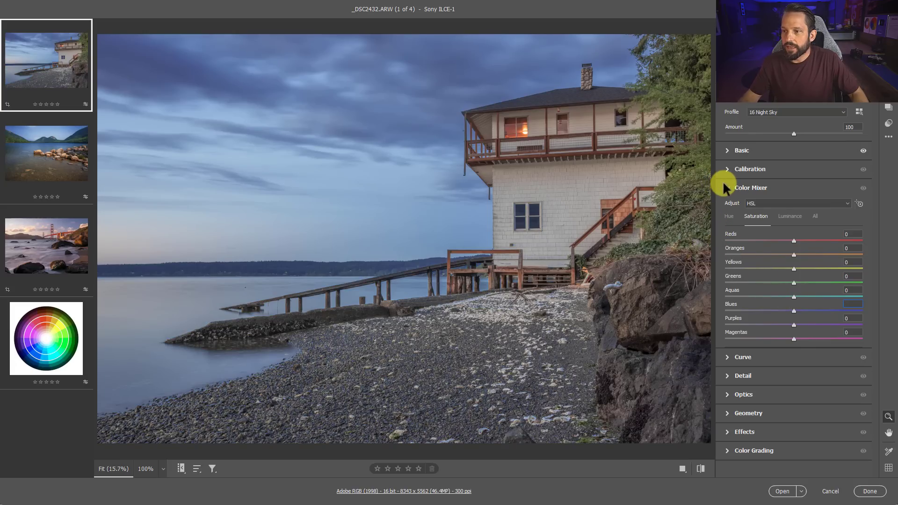
{"action": "left_click", "coordinate": [728, 169]}
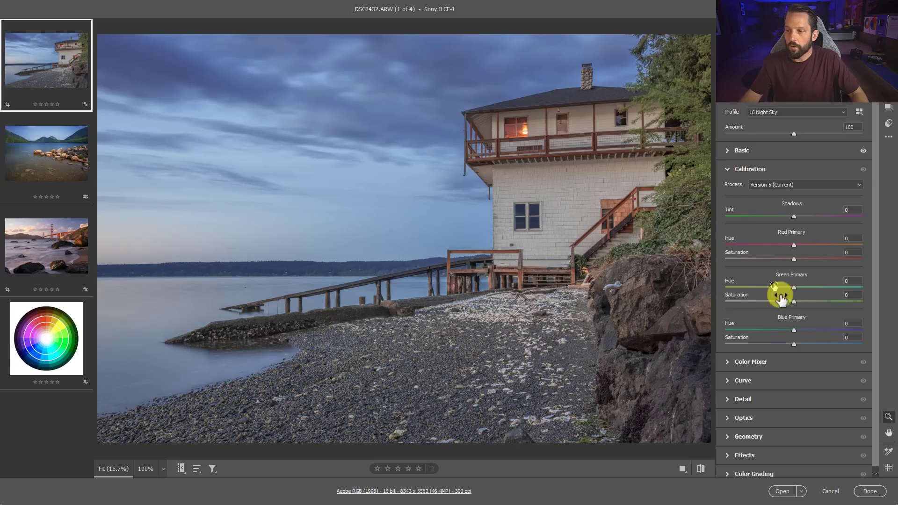
{"action": "left_click_drag", "start_coordinate": [809, 343], "coordinate": [865, 343]}
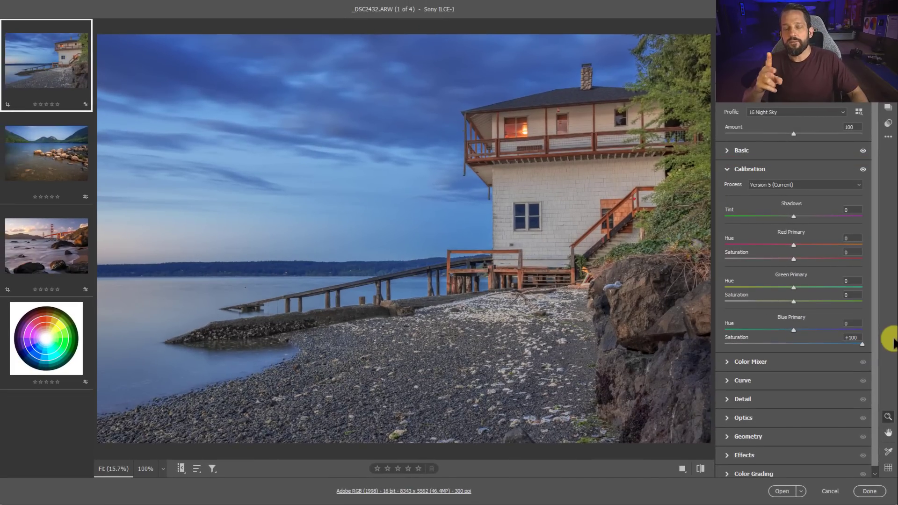
{"action": "mouse_move", "coordinate": [19, 392]}
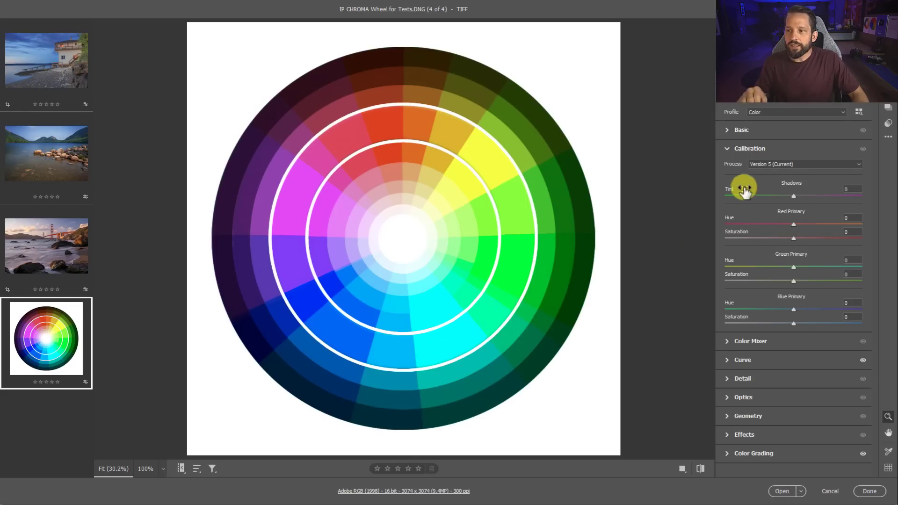
Collapse Calibration and expand the Color Mixer hue adjustments for the chroma wheel.
{"action": "left_click", "coordinate": [749, 148]}
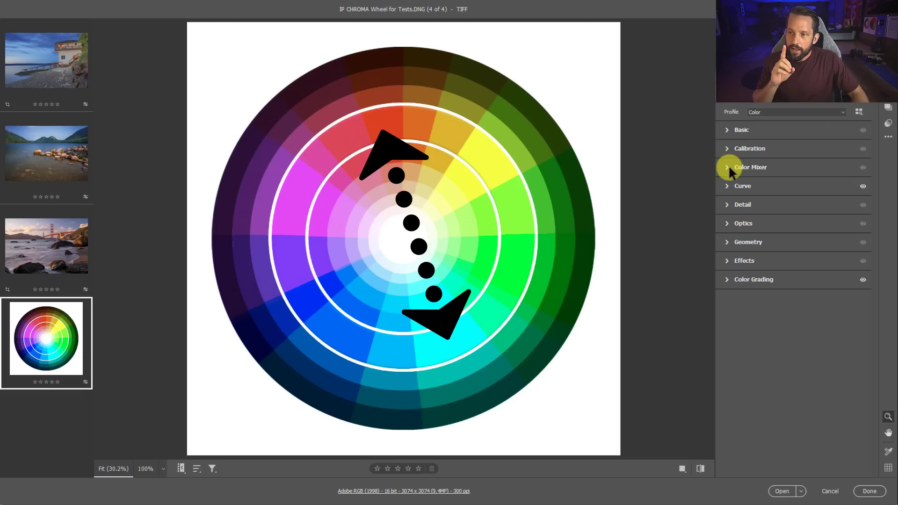
{"action": "left_click", "coordinate": [750, 167]}
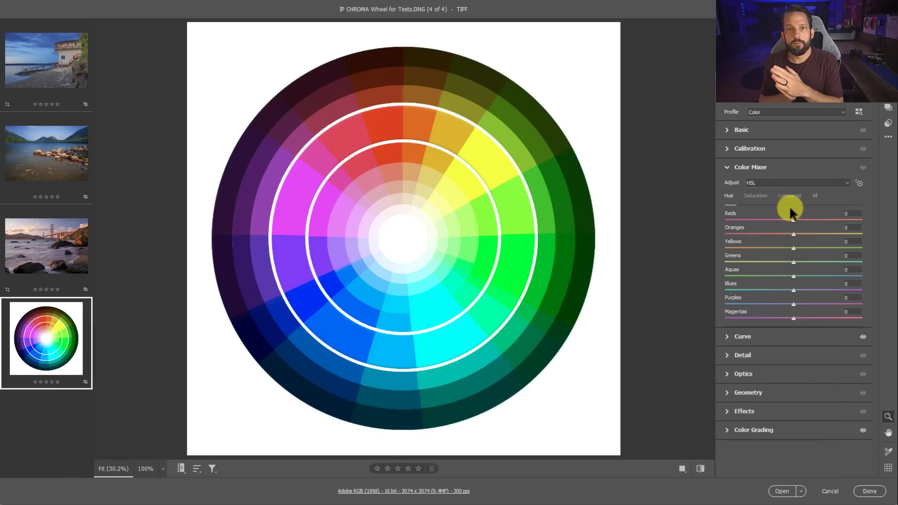
{"action": "mouse_move", "coordinate": [783, 223]}
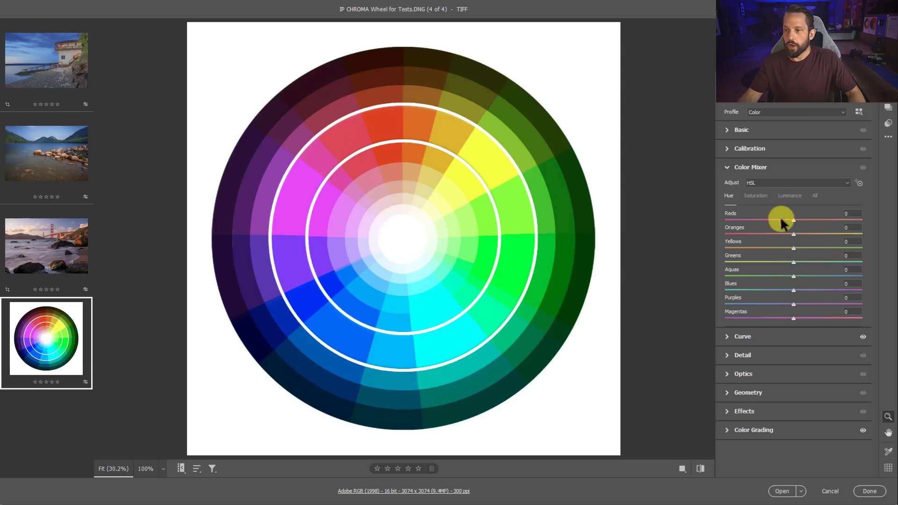
Swing Reds hue to -100 and +100, settling it at +1.
{"action": "left_click_drag", "start_coordinate": [793, 219], "coordinate": [743, 219]}
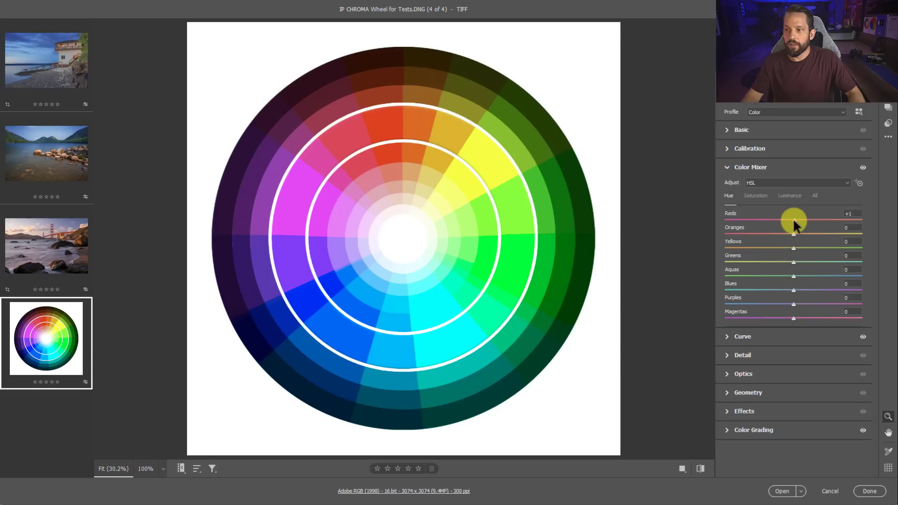
{"action": "left_click_drag", "start_coordinate": [793, 220], "coordinate": [724, 220]}
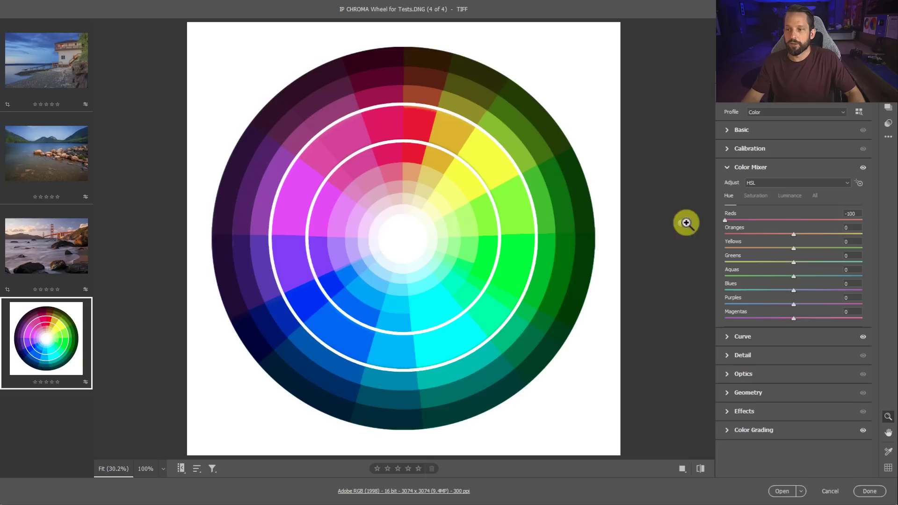
{"action": "left_click_drag", "start_coordinate": [724, 221], "coordinate": [796, 220]}
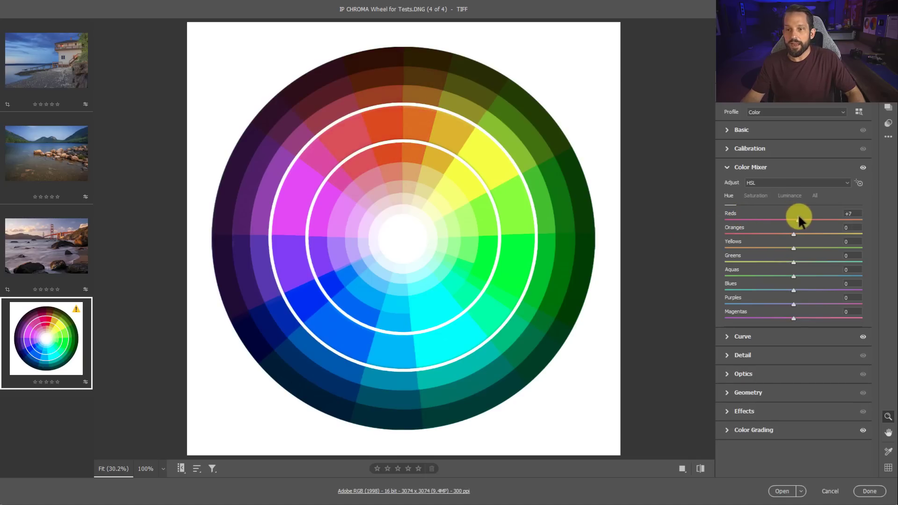
{"action": "left_click_drag", "start_coordinate": [799, 219], "coordinate": [862, 219]}
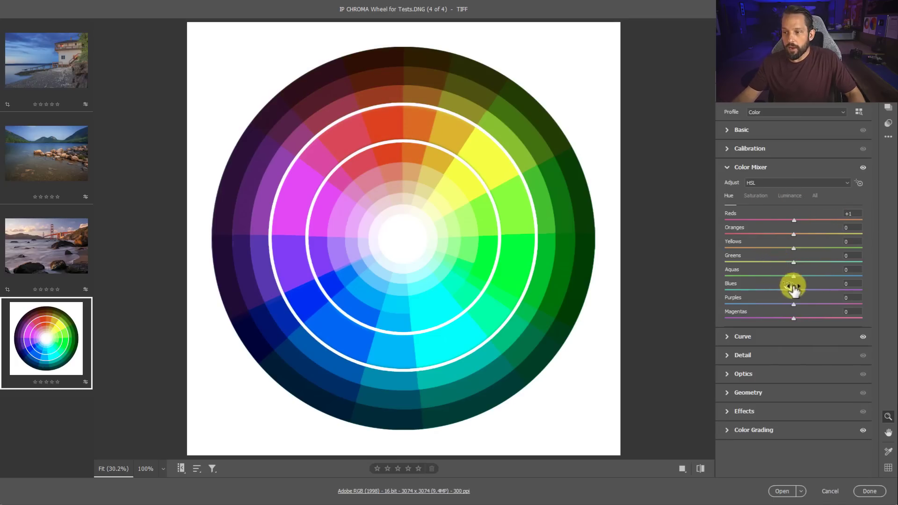
Swing Blues hue to -100 and +100, settling it at -3.
{"action": "left_click_drag", "start_coordinate": [792, 290], "coordinate": [725, 290]}
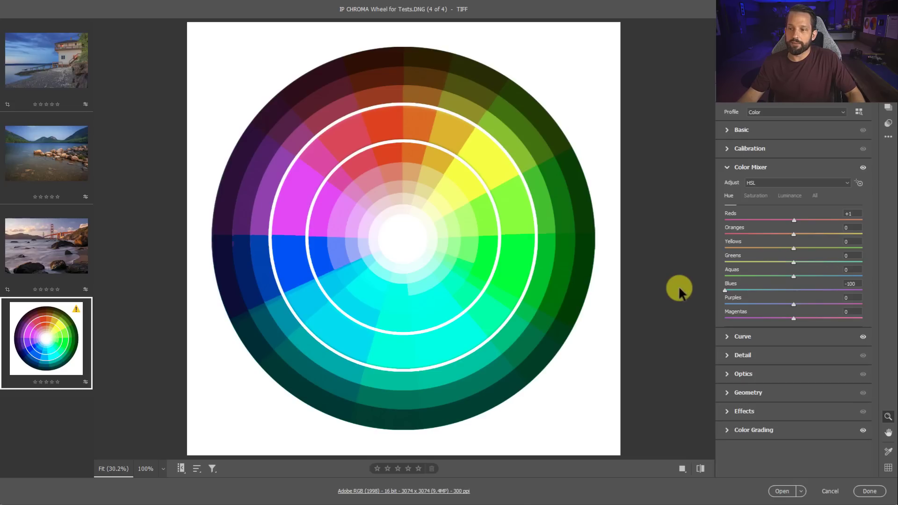
{"action": "left_click_drag", "start_coordinate": [725, 290], "coordinate": [862, 290]}
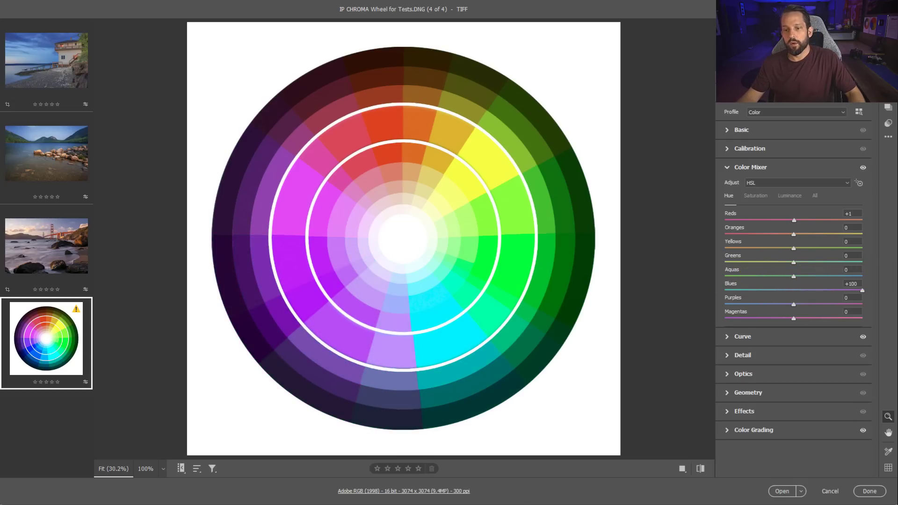
{"action": "left_click_drag", "start_coordinate": [862, 276], "coordinate": [795, 276]}
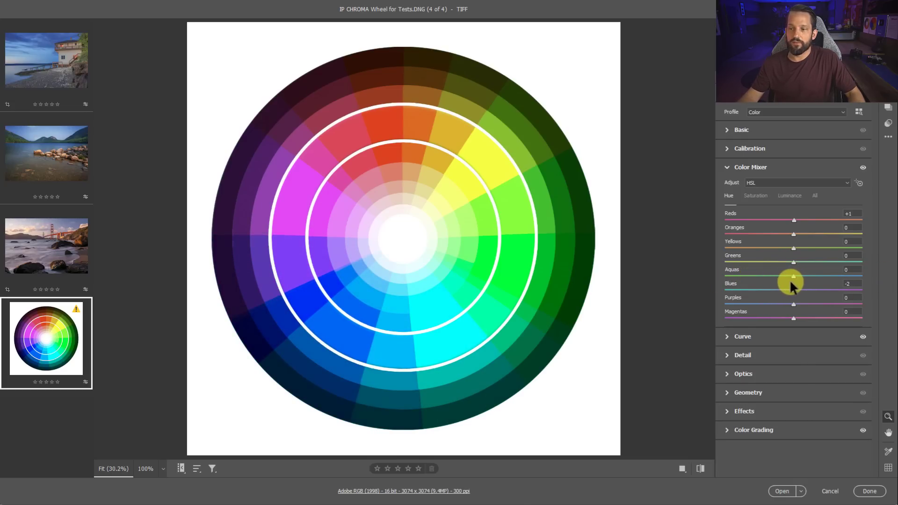
{"action": "left_click_drag", "start_coordinate": [794, 284], "coordinate": [791, 290]}
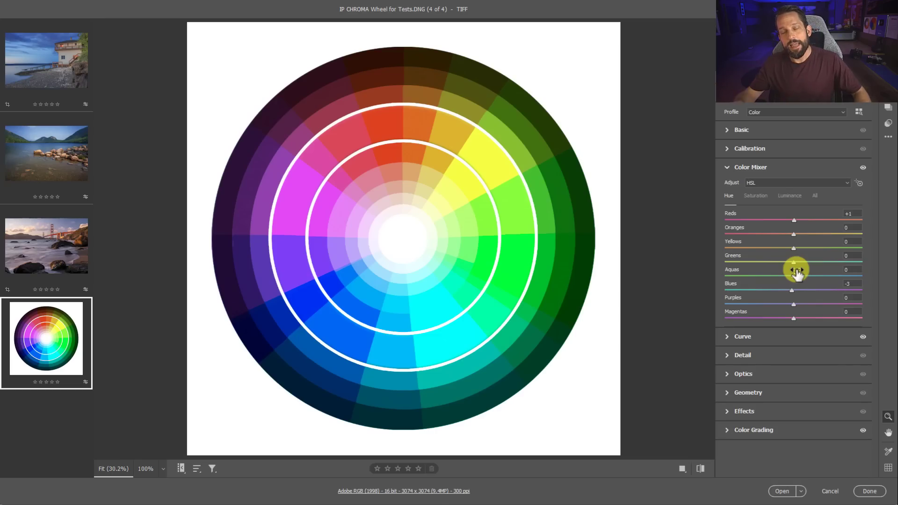
Switch to the Golden Gate beach photo in the filmstrip.
{"action": "left_click", "coordinate": [46, 245]}
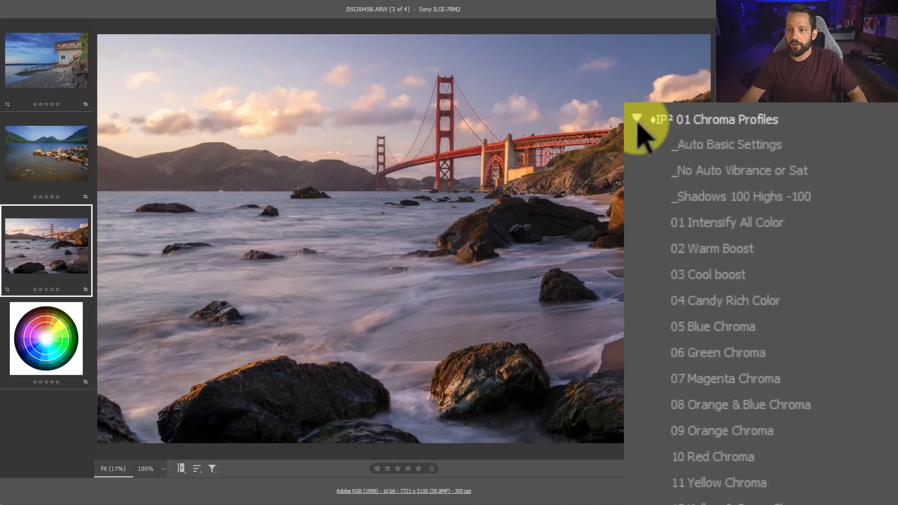
Preview Chroma presets including Candy Rich Color and Green Chroma, then collapse the group.
{"action": "left_click", "coordinate": [712, 248]}
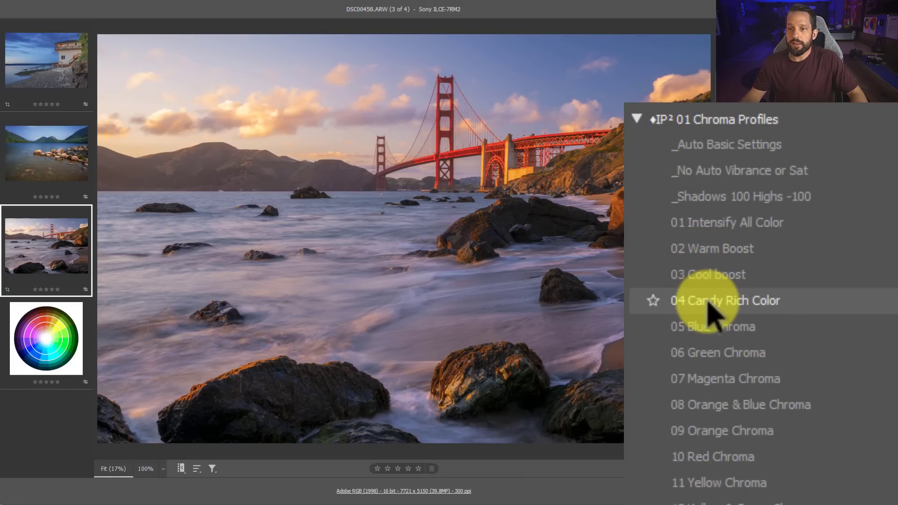
{"action": "left_click", "coordinate": [717, 353]}
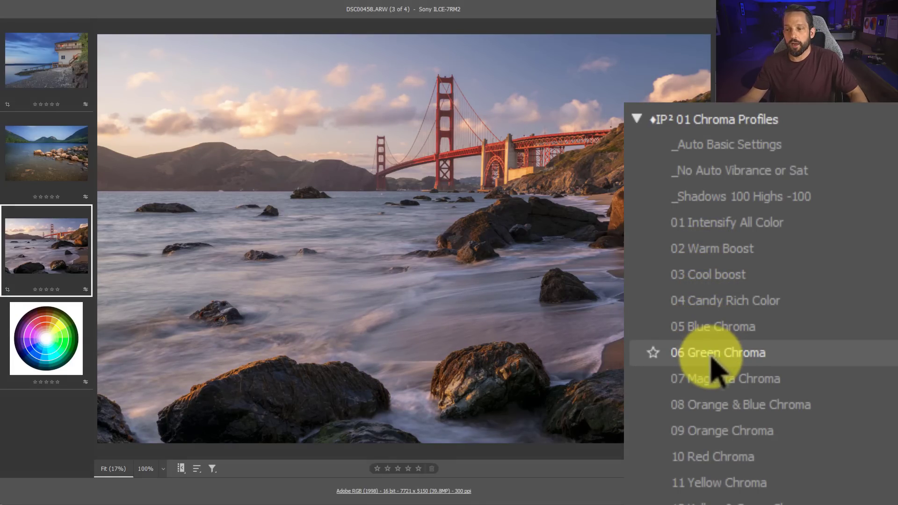
{"action": "left_click", "coordinate": [726, 378]}
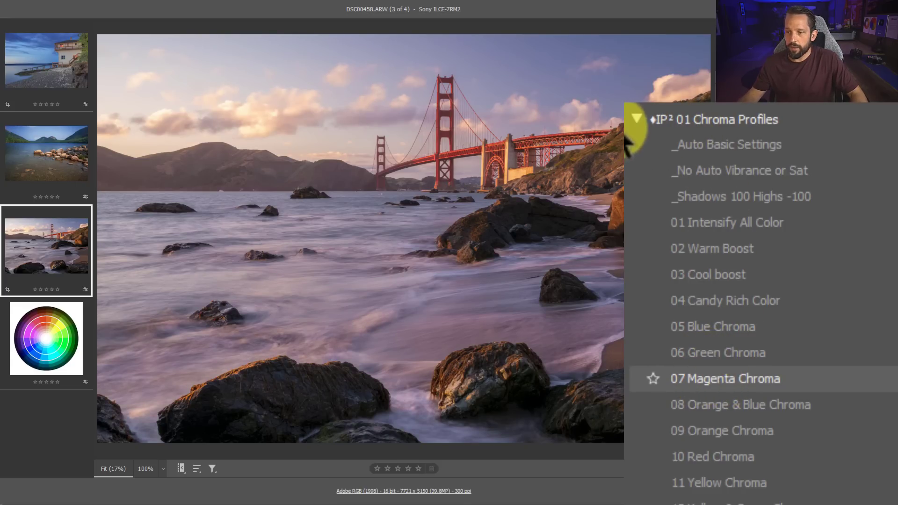
{"action": "left_click", "coordinate": [637, 119]}
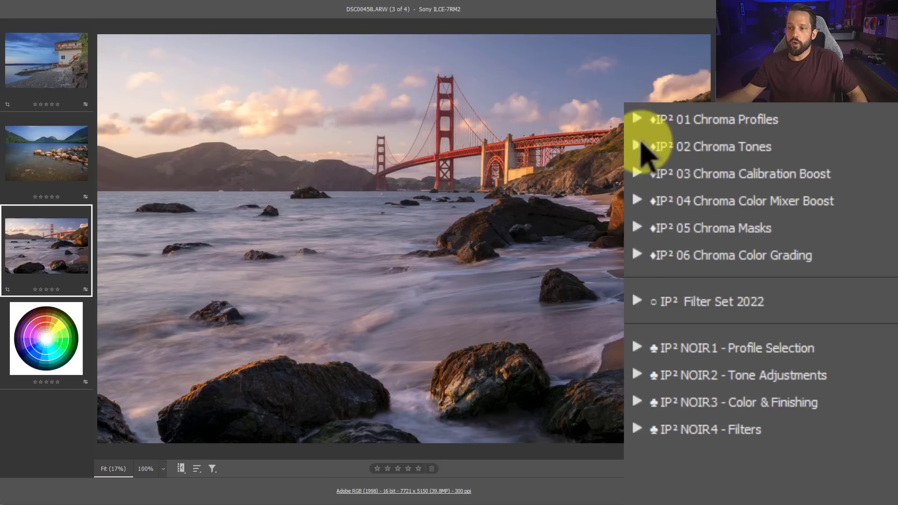
{"action": "left_click", "coordinate": [637, 147]}
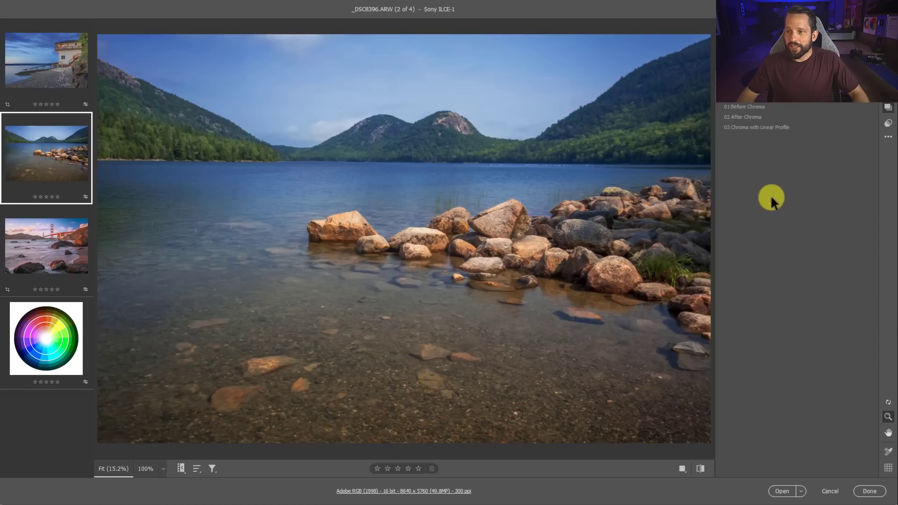
Compare the lake photo's Before Chroma and After Chroma snapshots, then return to the chroma wheel.
{"action": "left_click", "coordinate": [745, 107]}
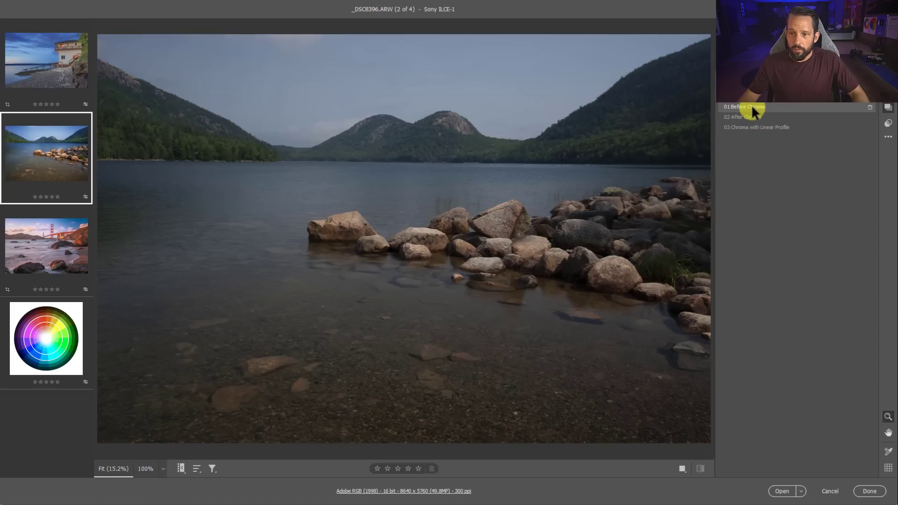
{"action": "left_click", "coordinate": [741, 117]}
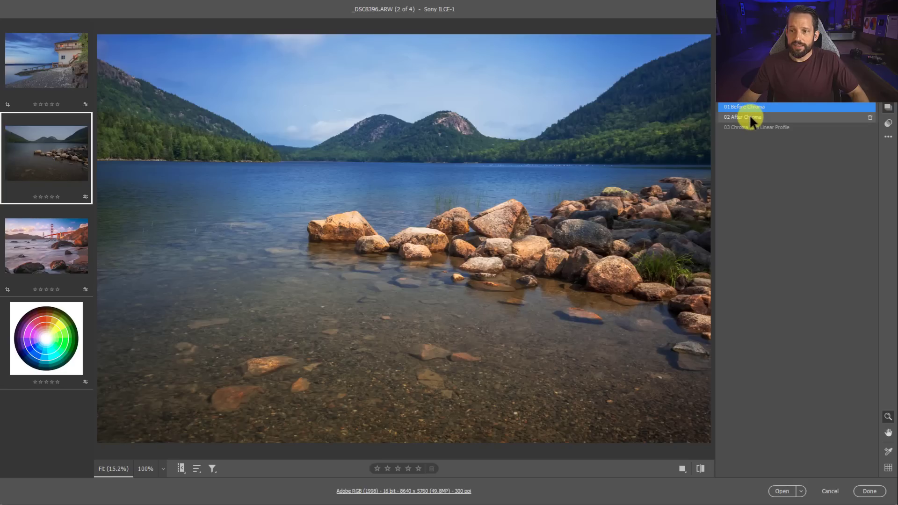
{"action": "left_click", "coordinate": [743, 117]}
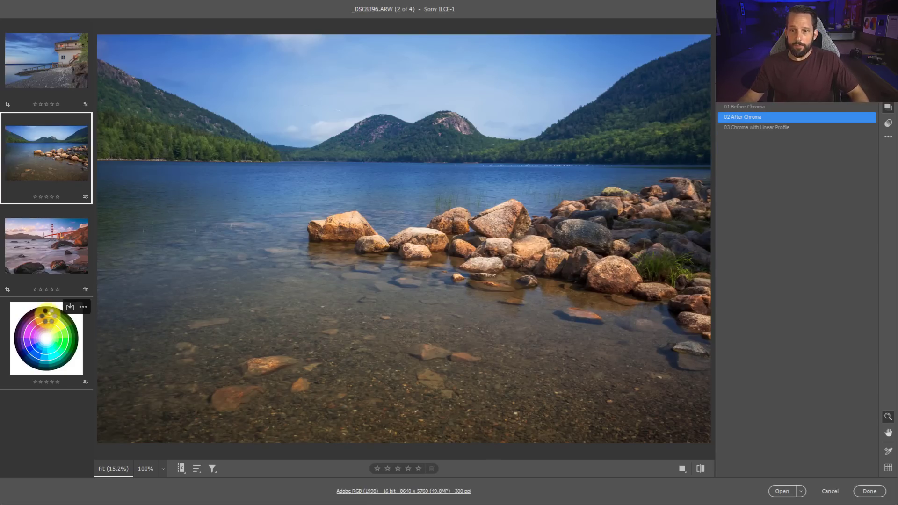
{"action": "left_click", "coordinate": [46, 339]}
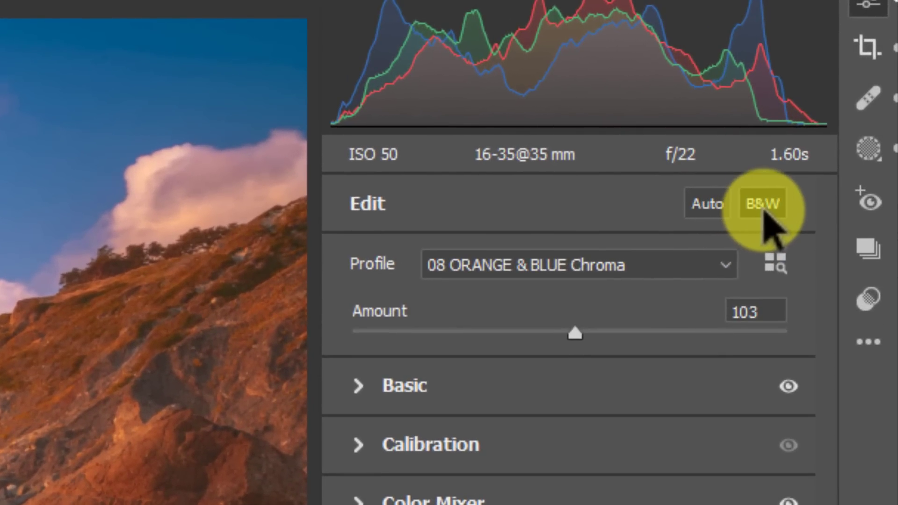
Convert the Golden Gate photo to black and white with the B&W button.
{"action": "left_click", "coordinate": [761, 203]}
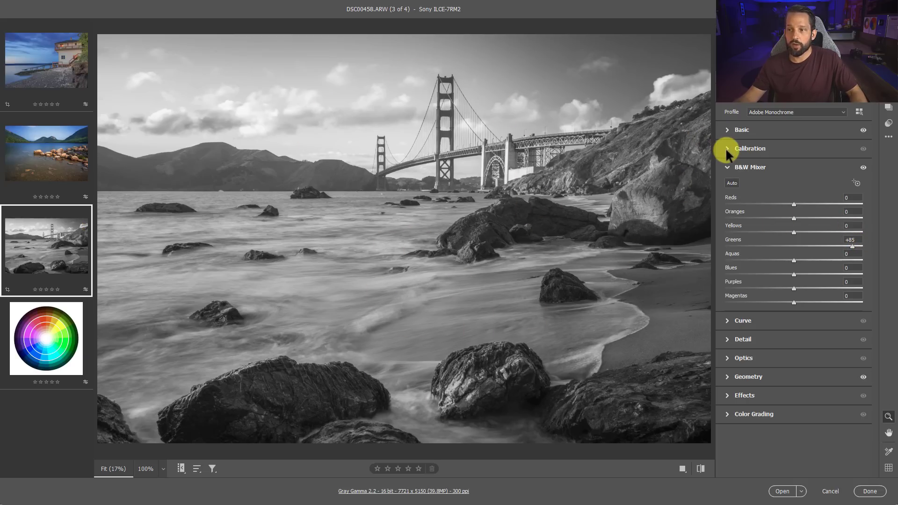
Raise primary saturations to red +67, green +66, blue +53 on the B&W photo.
{"action": "left_click", "coordinate": [749, 149]}
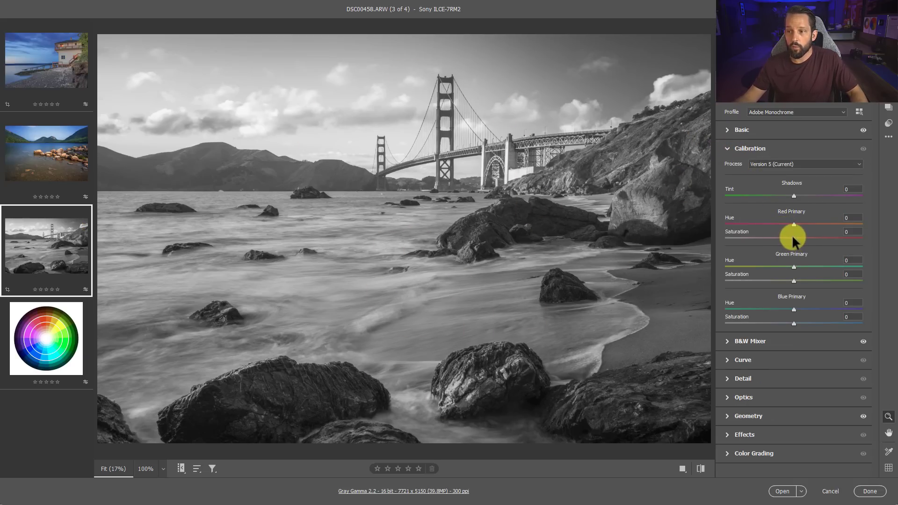
{"action": "left_click_drag", "start_coordinate": [793, 231], "coordinate": [839, 231]}
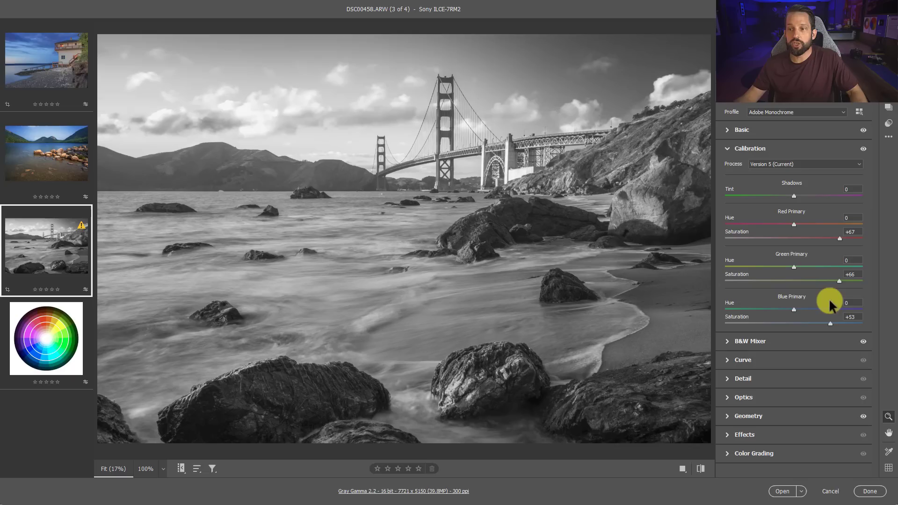
{"action": "mouse_move", "coordinate": [747, 181]}
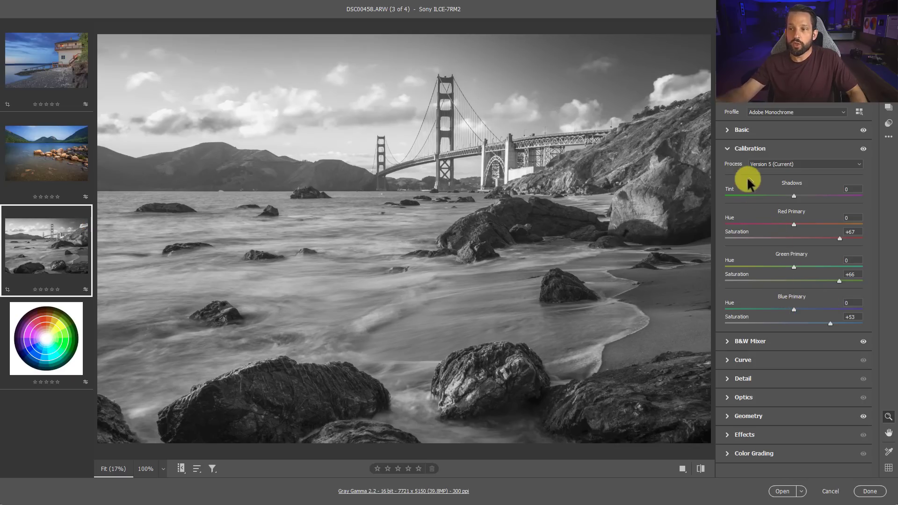
{"action": "left_click", "coordinate": [749, 148]}
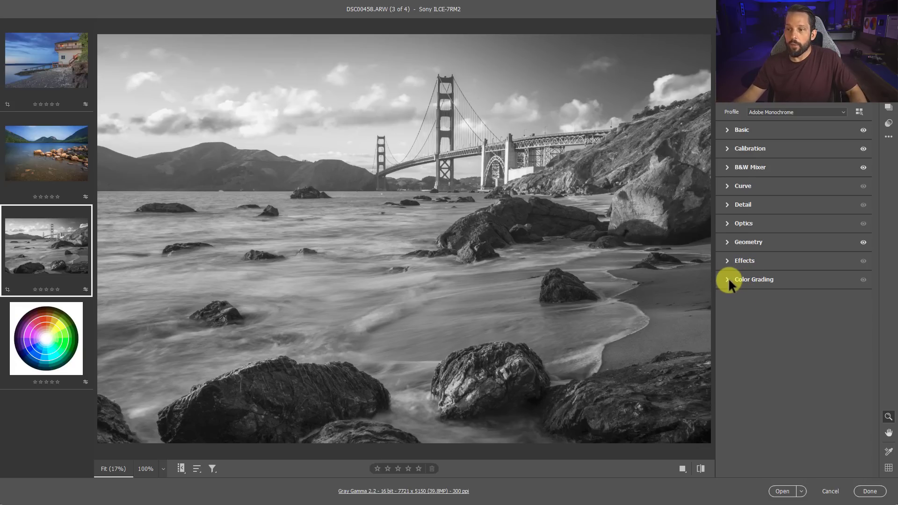
Push the Color Grading midtones wheel to full-saturation magenta, then select the lake photo.
{"action": "left_click", "coordinate": [754, 280]}
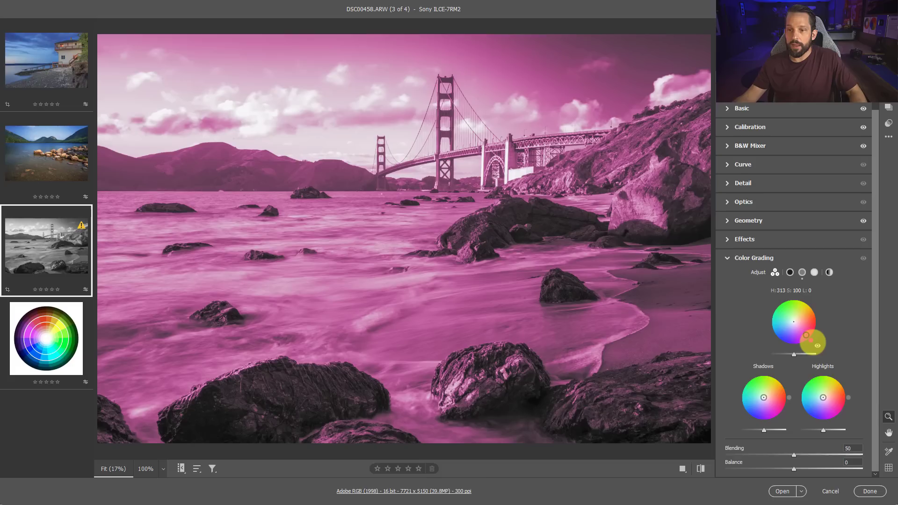
{"action": "left_click_drag", "start_coordinate": [805, 340], "coordinate": [808, 335]}
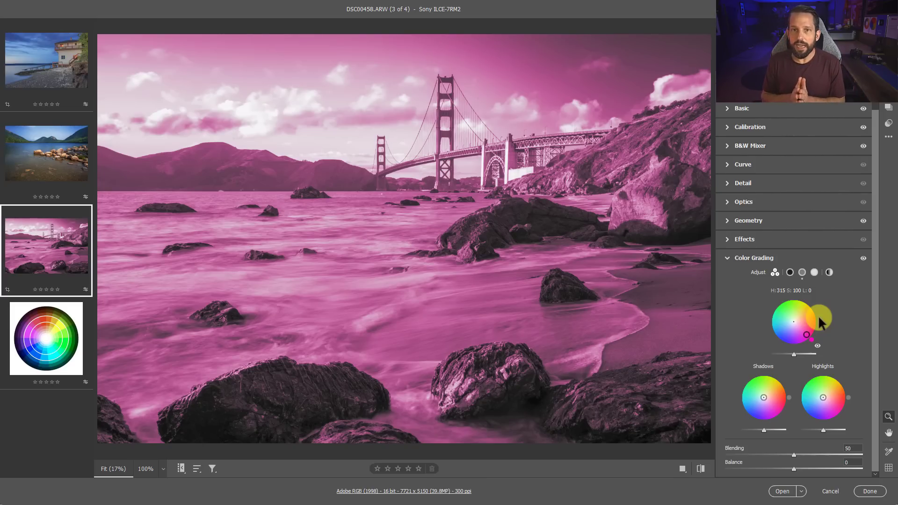
{"action": "left_click", "coordinate": [46, 157]}
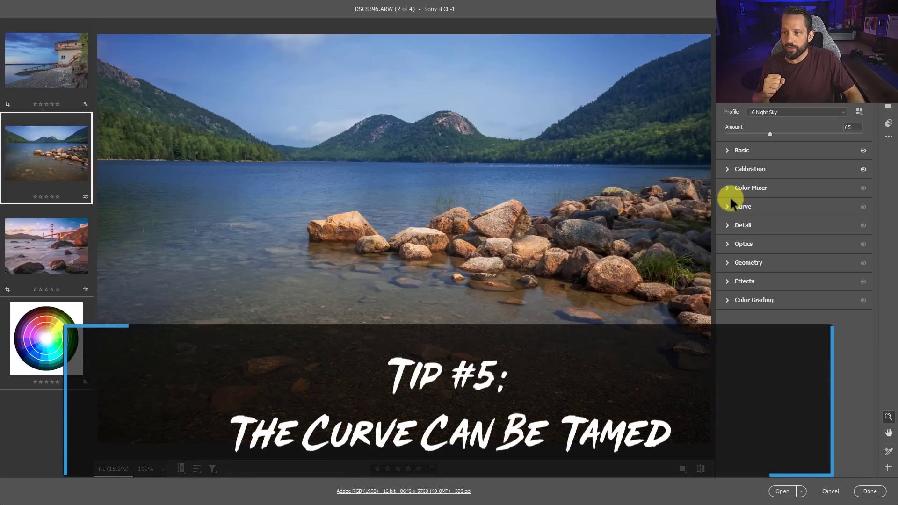
In the Curve panel's red channel, drag the midpoint up for a pink cast and down for cyan.
{"action": "left_click", "coordinate": [742, 206]}
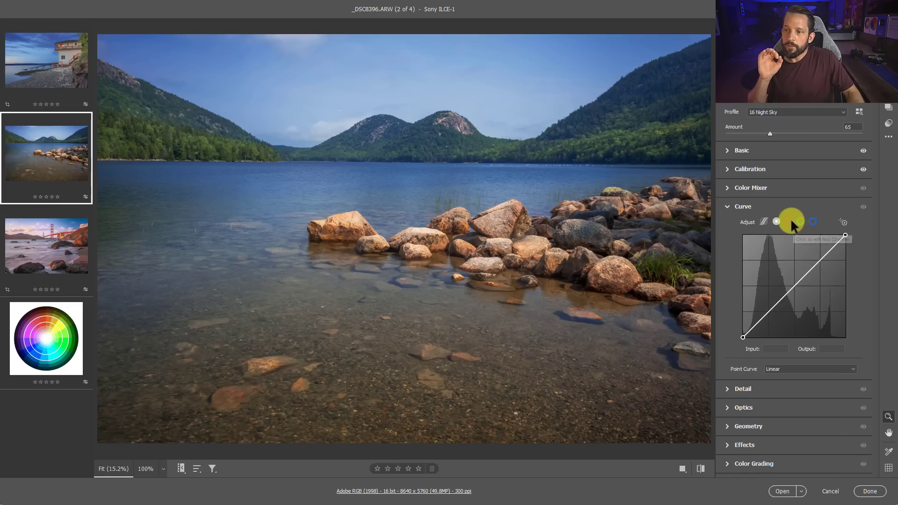
{"action": "mouse_move", "coordinate": [797, 223]}
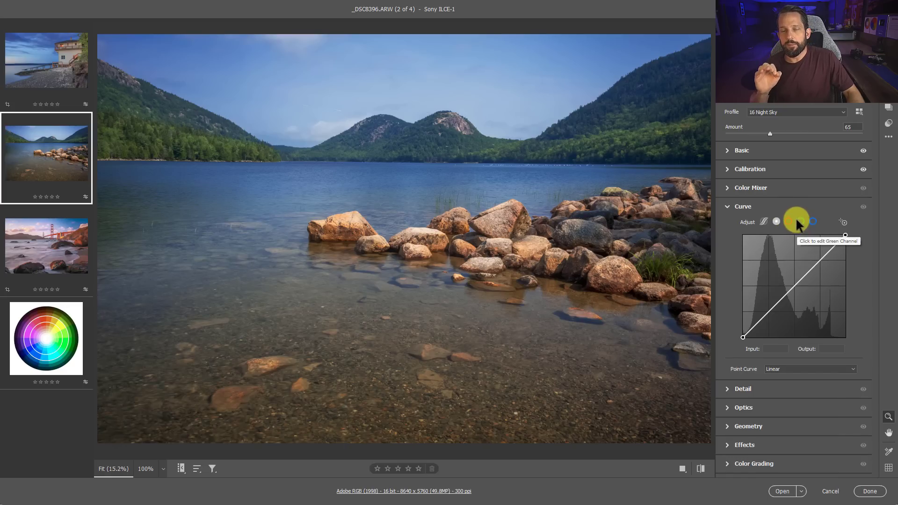
{"action": "left_click", "coordinate": [788, 221]}
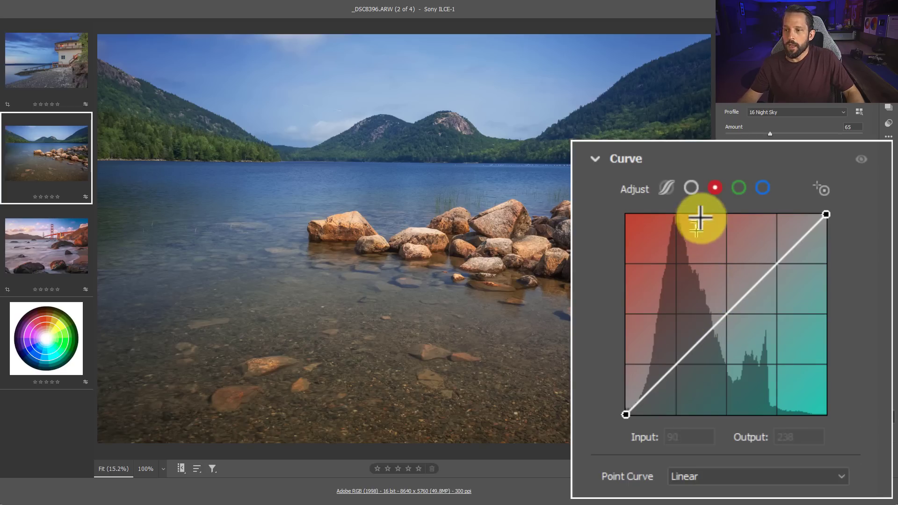
{"action": "left_click_drag", "start_coordinate": [701, 216], "coordinate": [708, 270]}
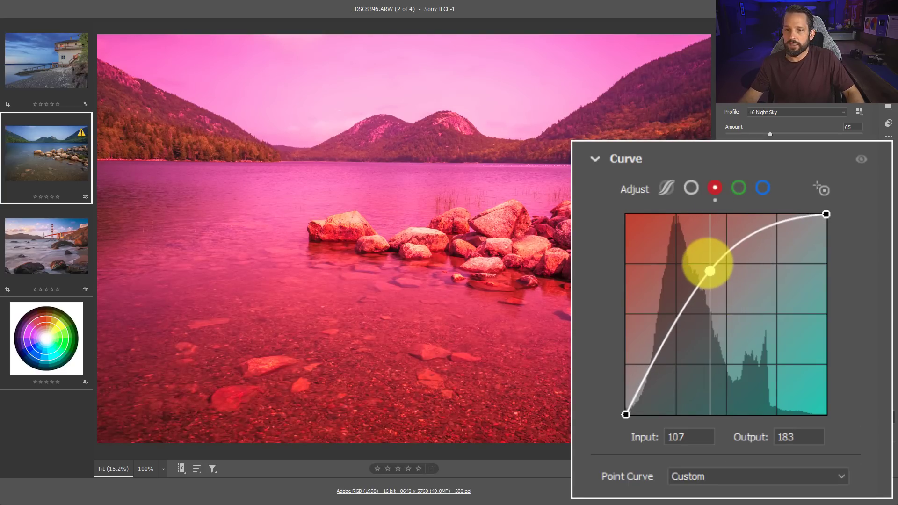
{"action": "left_click_drag", "start_coordinate": [709, 271], "coordinate": [731, 320]}
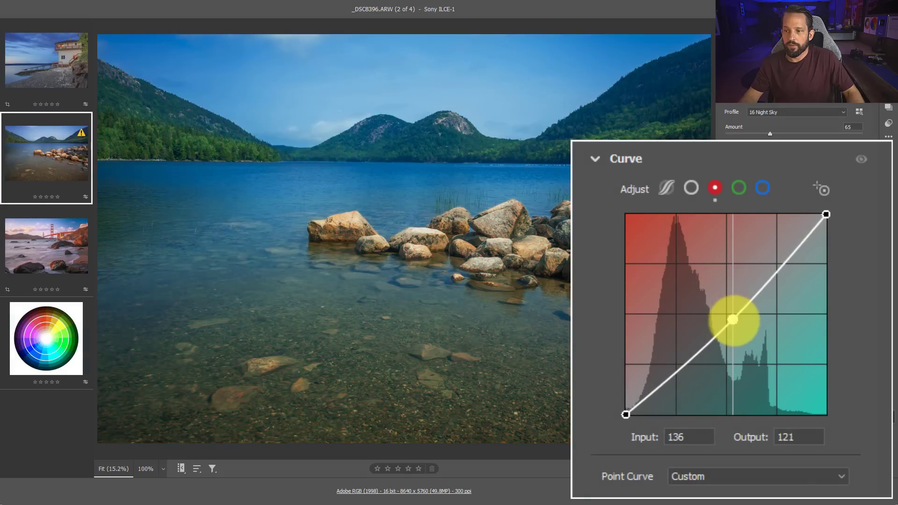
Nudge the red midpoint around neutral, then reset the red curve to a straight line.
{"action": "left_click_drag", "start_coordinate": [733, 319], "coordinate": [731, 315]}
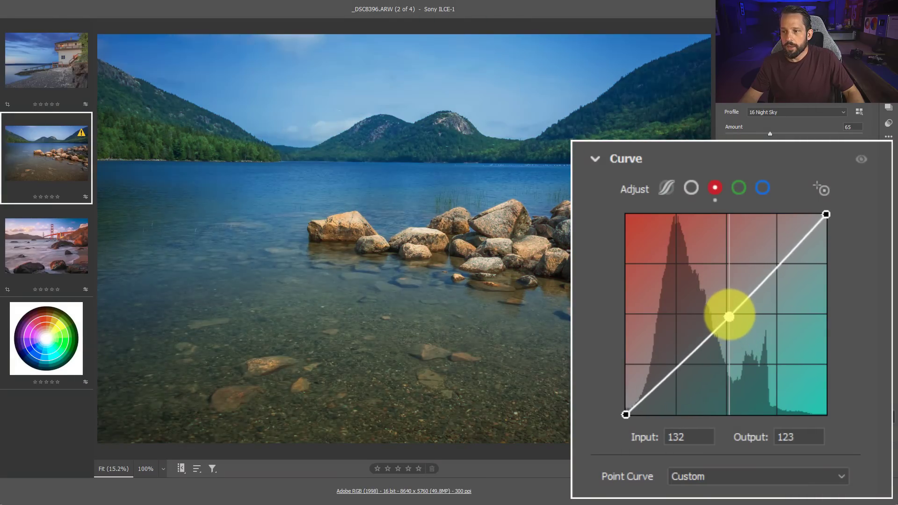
{"action": "left_click_drag", "start_coordinate": [732, 315], "coordinate": [723, 311]}
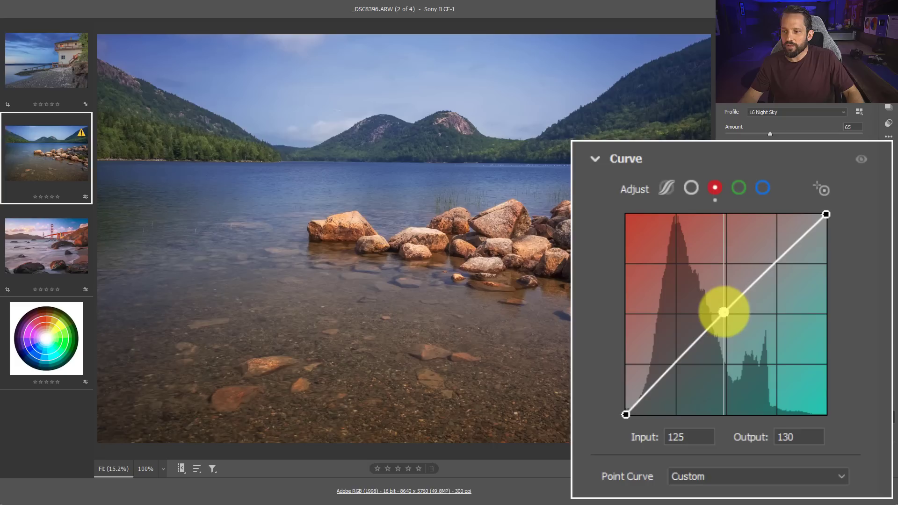
{"action": "left_click_drag", "start_coordinate": [723, 312], "coordinate": [726, 315]}
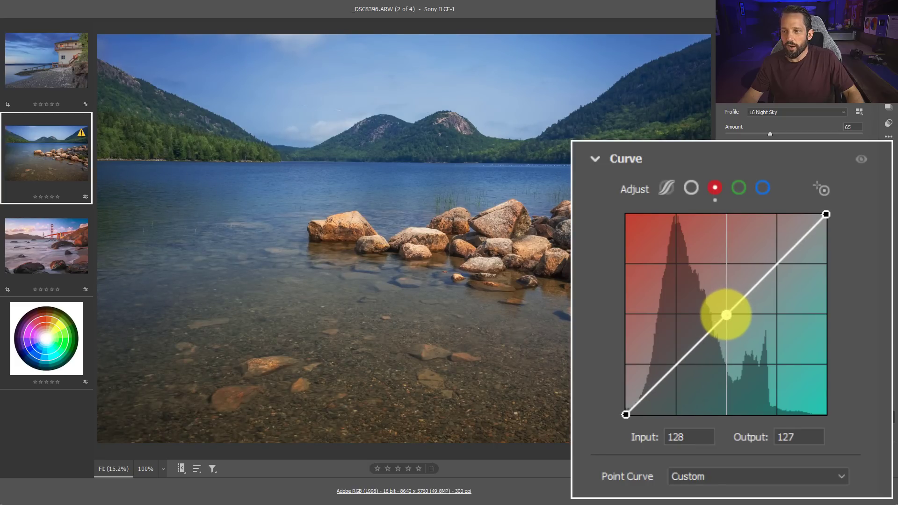
{"action": "left_click_drag", "start_coordinate": [727, 314], "coordinate": [727, 307]}
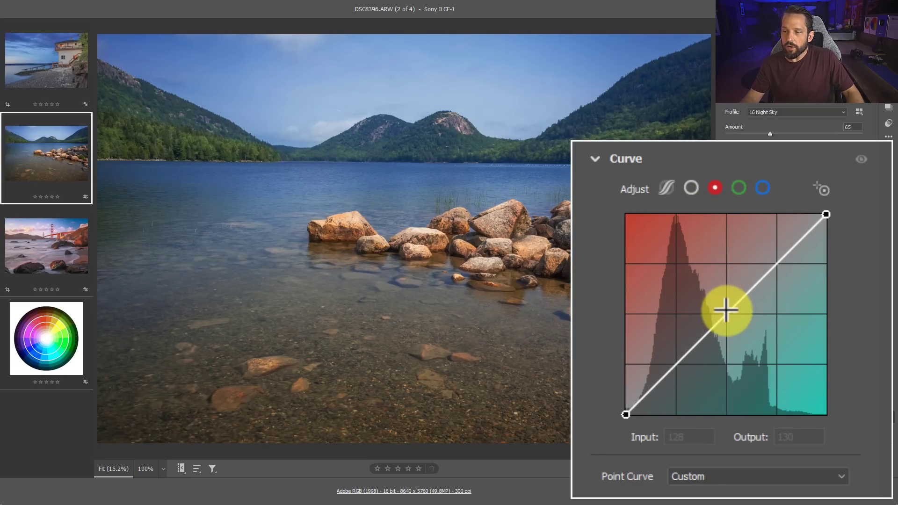
{"action": "left_click_drag", "start_coordinate": [728, 310], "coordinate": [704, 294]}
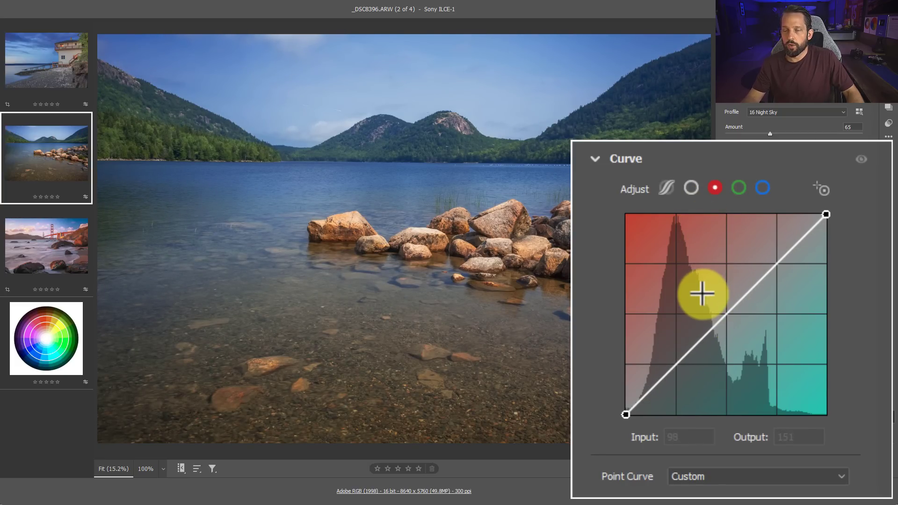
{"action": "left_click_drag", "start_coordinate": [702, 292], "coordinate": [674, 262]}
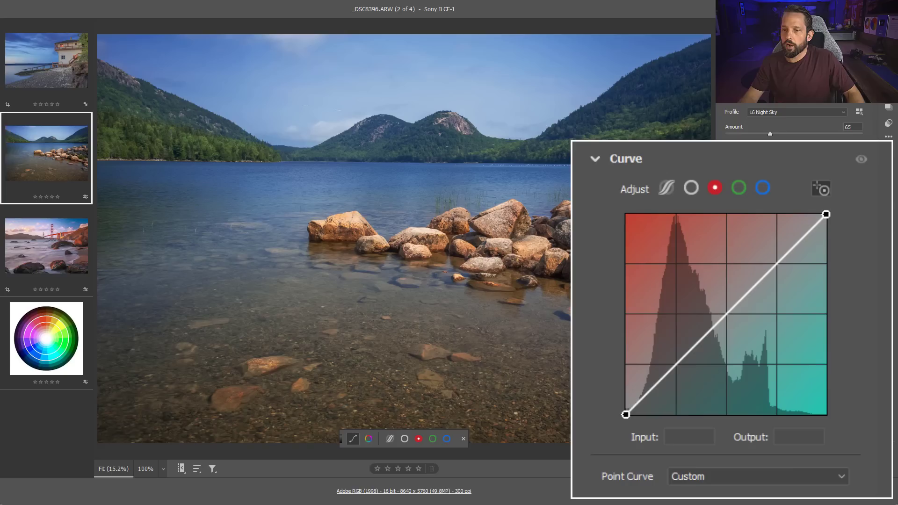
With the Targeted Adjustment tool, pull red from the sky and add red to the rocks, then compare.
{"action": "left_click", "coordinate": [451, 161]}
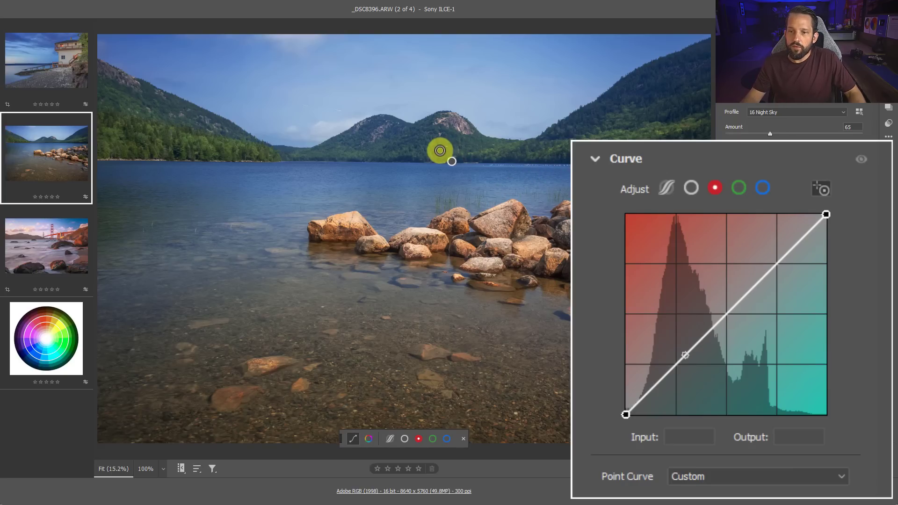
{"action": "left_click_drag", "start_coordinate": [450, 161], "coordinate": [553, 202]}
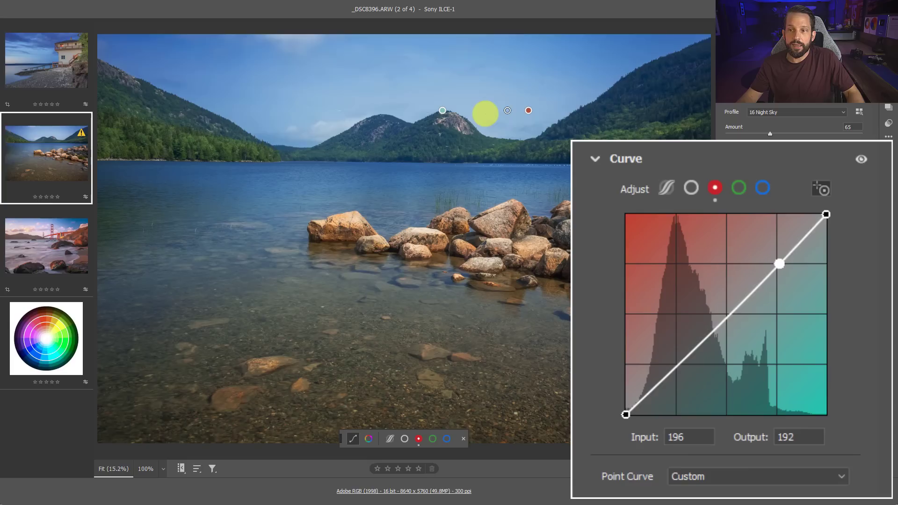
{"action": "left_click_drag", "start_coordinate": [779, 263], "coordinate": [780, 264]}
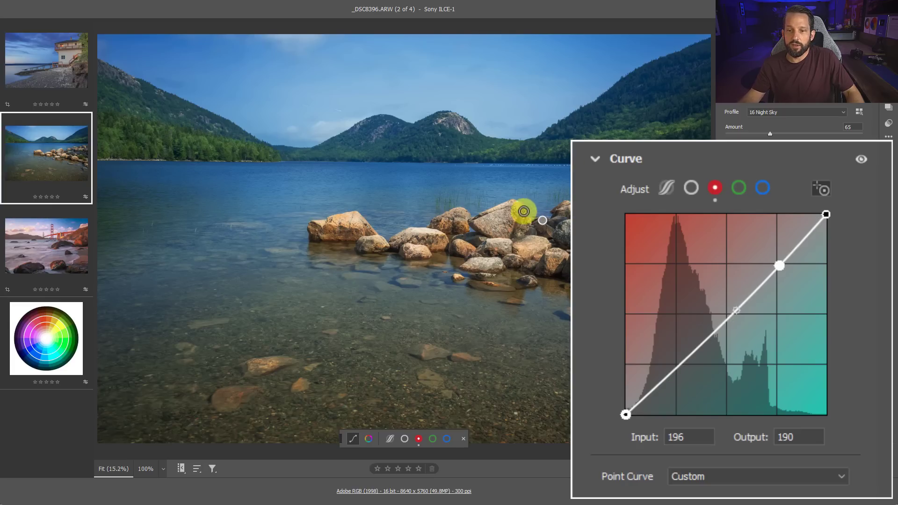
{"action": "left_click_drag", "start_coordinate": [521, 211], "coordinate": [346, 223]}
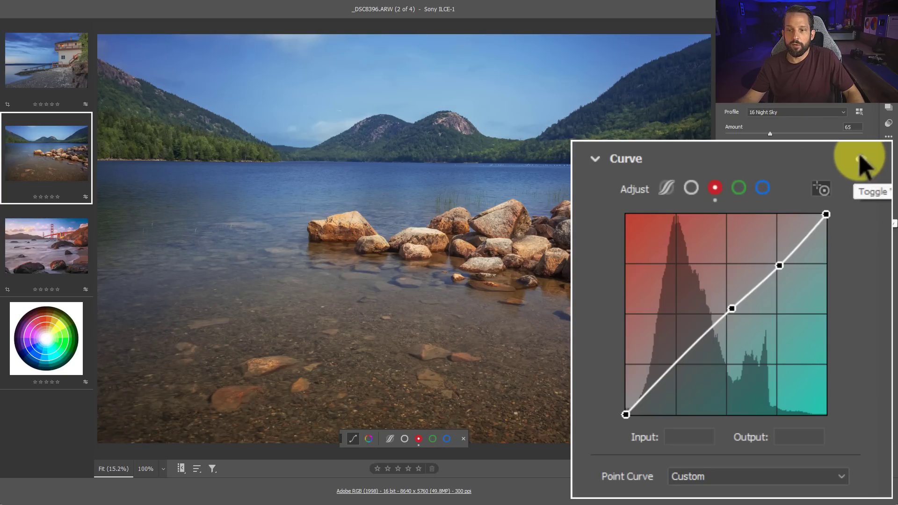
{"action": "left_click", "coordinate": [738, 188]}
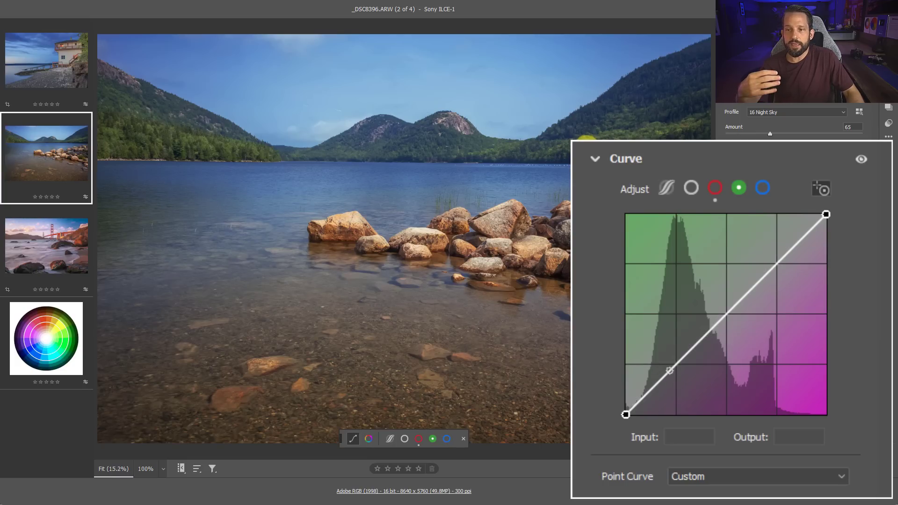
On the green channel, sample the forest shadows and settle on a subtle green lift in dark tones.
{"action": "left_click_drag", "start_coordinate": [669, 371], "coordinate": [682, 357]}
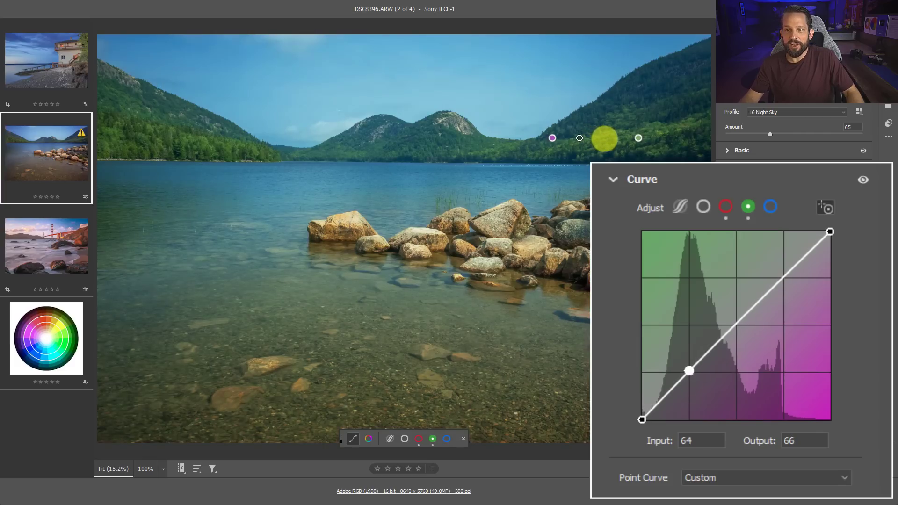
{"action": "left_click_drag", "start_coordinate": [690, 371], "coordinate": [689, 366]}
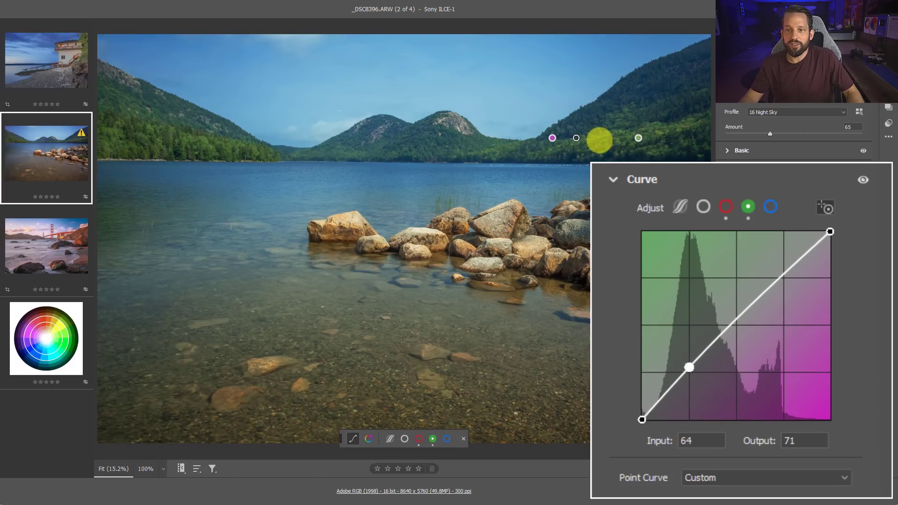
{"action": "left_click_drag", "start_coordinate": [689, 367], "coordinate": [689, 365]}
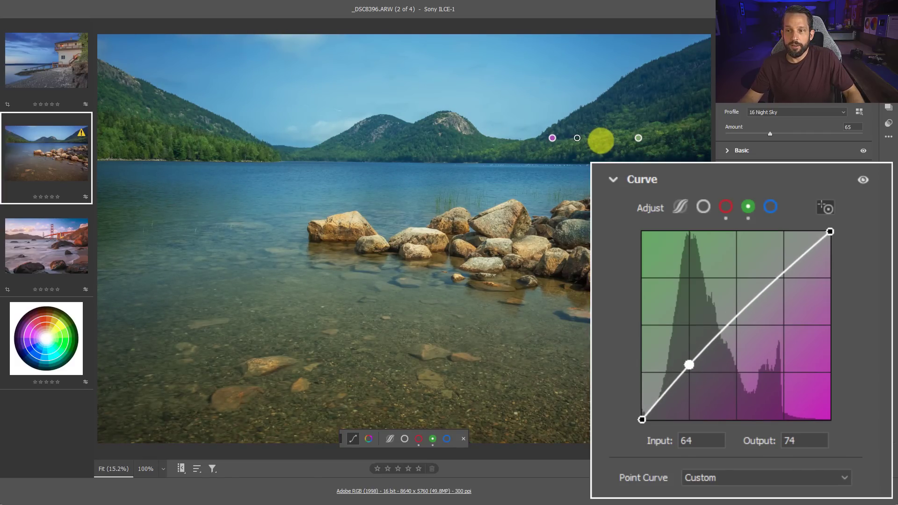
{"action": "left_click_drag", "start_coordinate": [688, 364], "coordinate": [688, 369]}
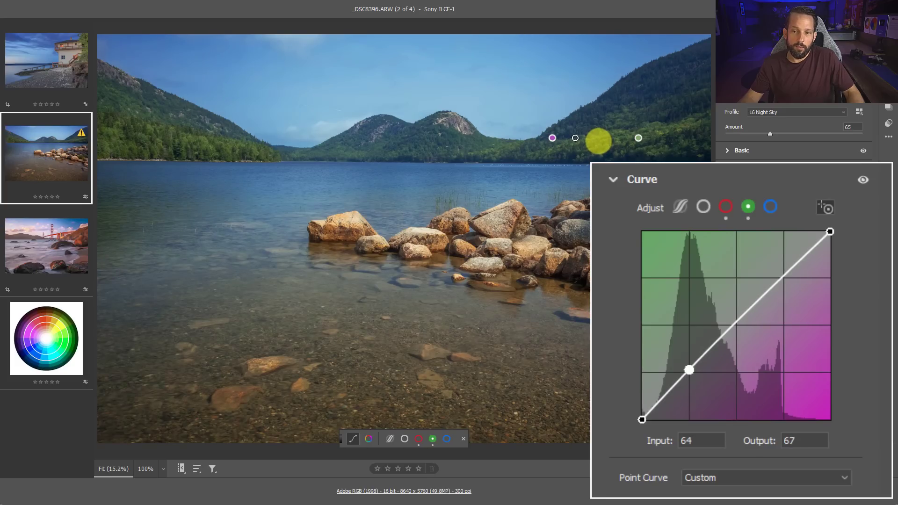
{"action": "left_click_drag", "start_coordinate": [690, 371], "coordinate": [689, 368]}
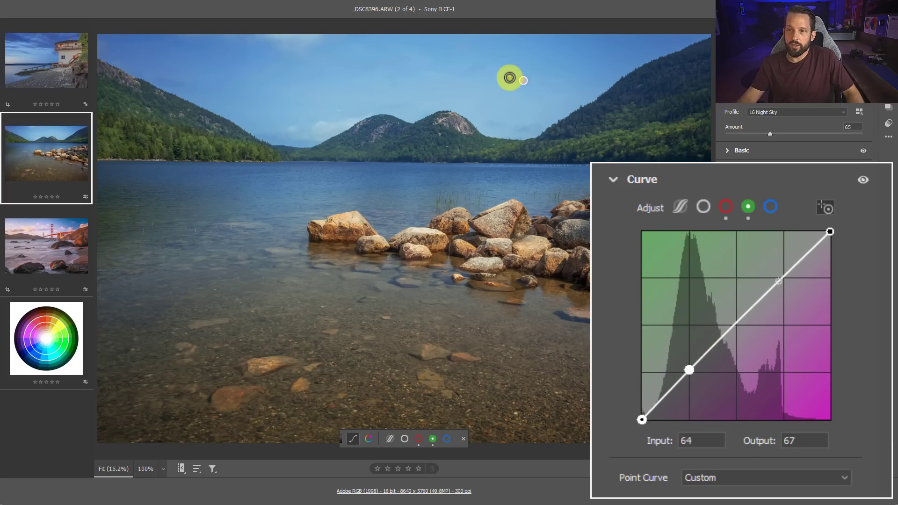
Lift green in the sky's bright tones, then place a neutral point on the blue curve from the sky.
{"action": "left_click_drag", "start_coordinate": [777, 282], "coordinate": [785, 264]}
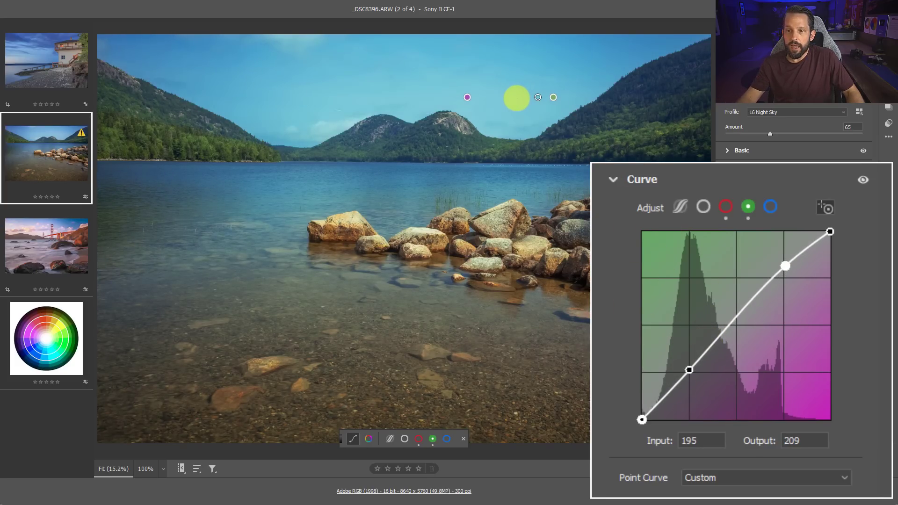
{"action": "left_click_drag", "start_coordinate": [785, 265], "coordinate": [785, 277]}
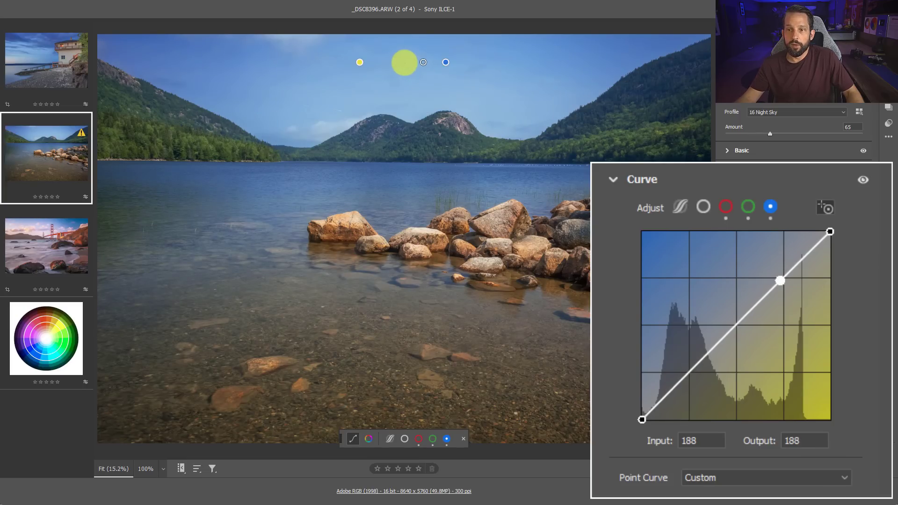
Lift blue in the sky highlights and water midtones, then toggle the curve effect off to compare.
{"action": "left_click_drag", "start_coordinate": [780, 280], "coordinate": [781, 276]}
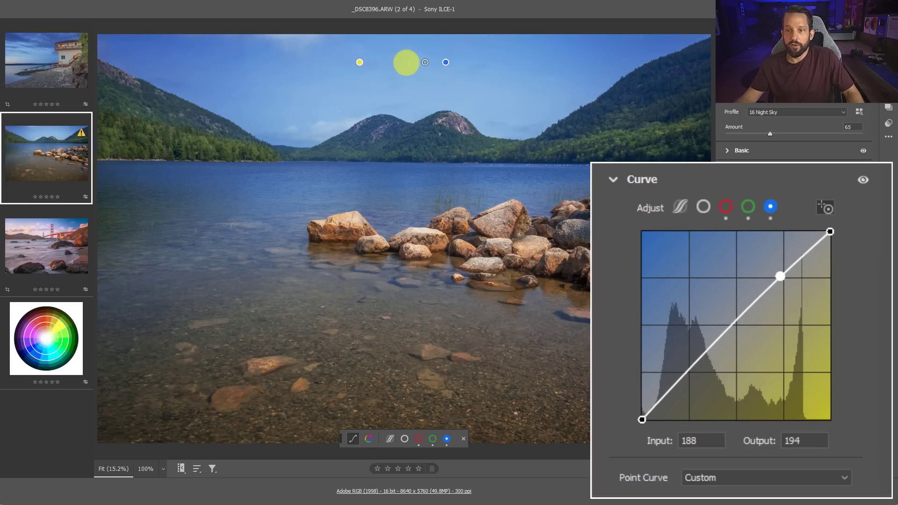
{"action": "left_click_drag", "start_coordinate": [779, 276], "coordinate": [779, 271]}
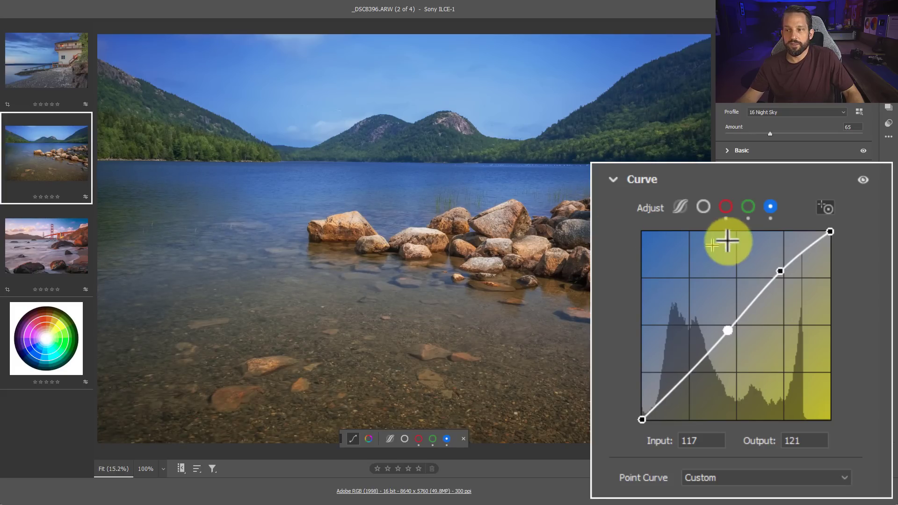
{"action": "left_click", "coordinate": [863, 179]}
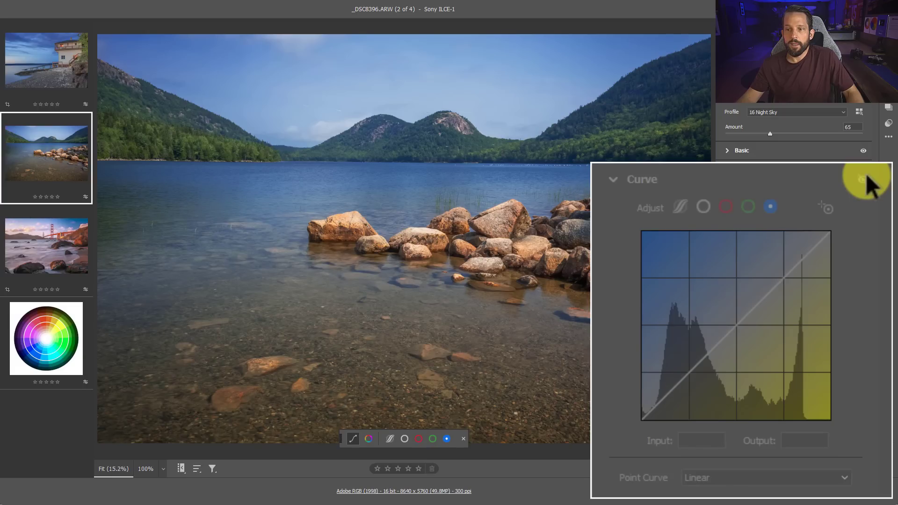